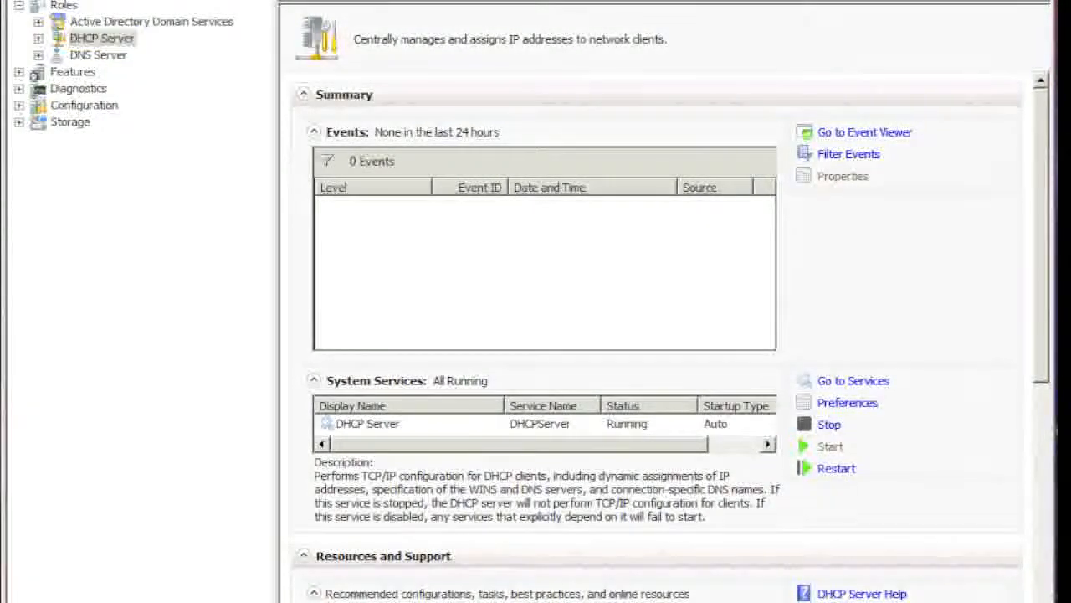
pyautogui.moveTo(226, 403)
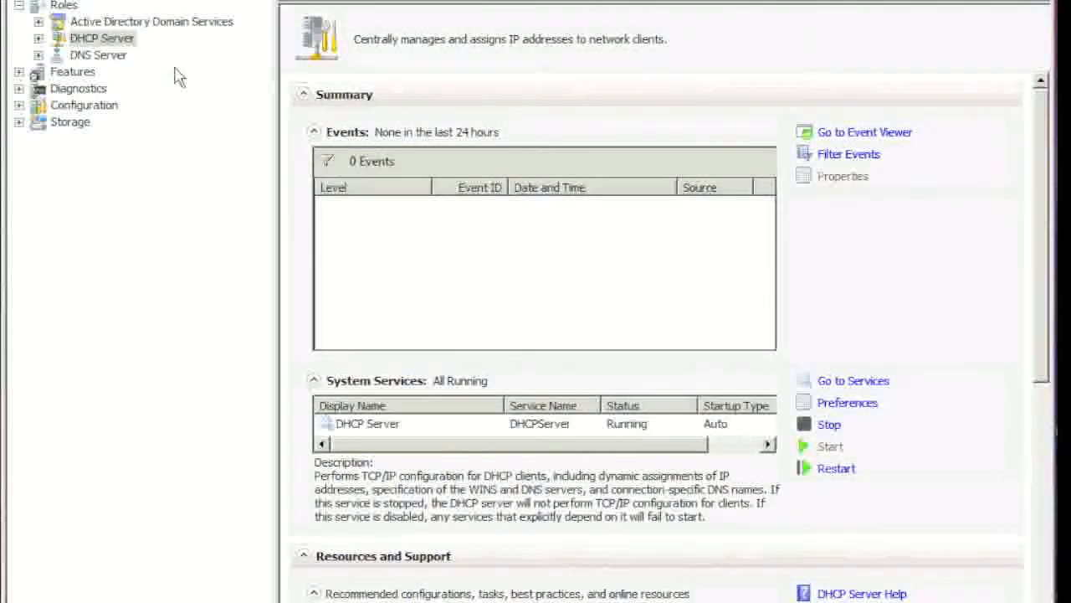
# Show the Roles overview of the server's installed roles.
pyautogui.click(64, 6)
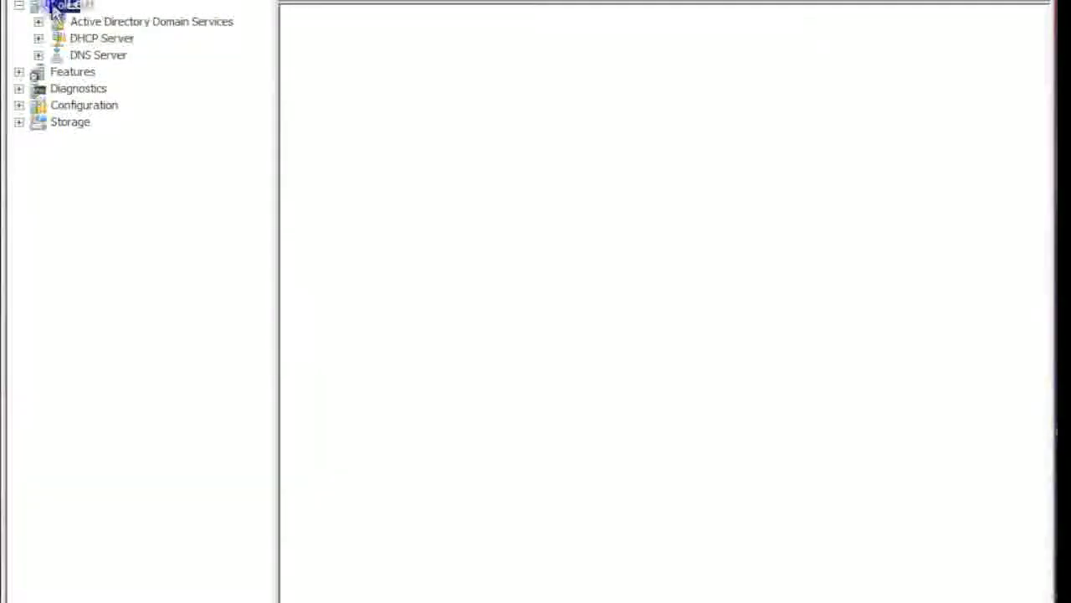
# Install the Network Policy and Access Services role with Network Policy Server and Routing and Remote Access Services.
pyautogui.click(62, 6)
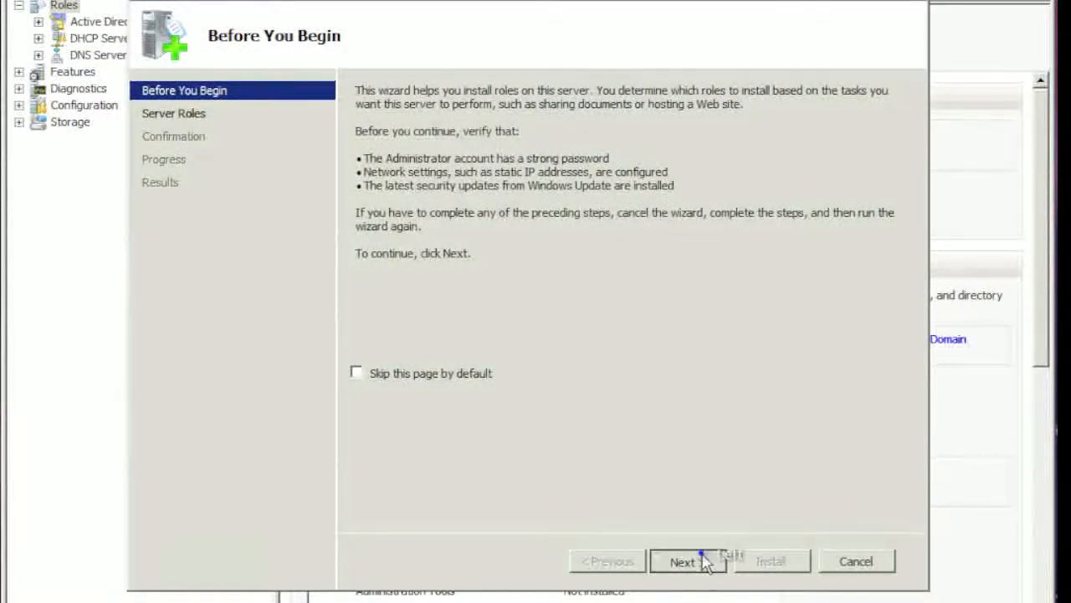
pyautogui.click(681, 561)
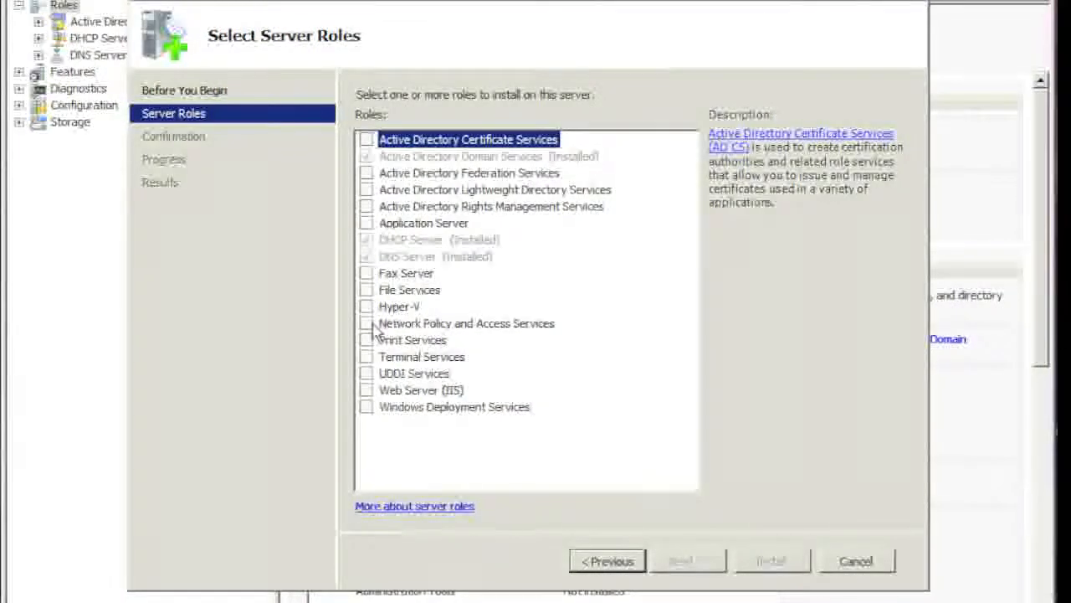
pyautogui.click(366, 323)
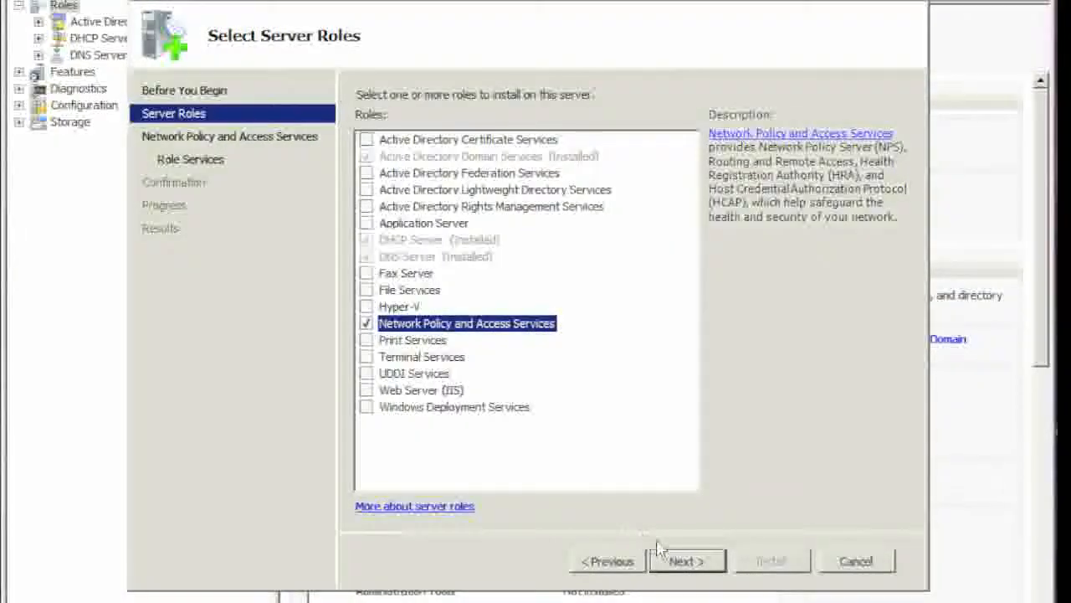
pyautogui.click(686, 560)
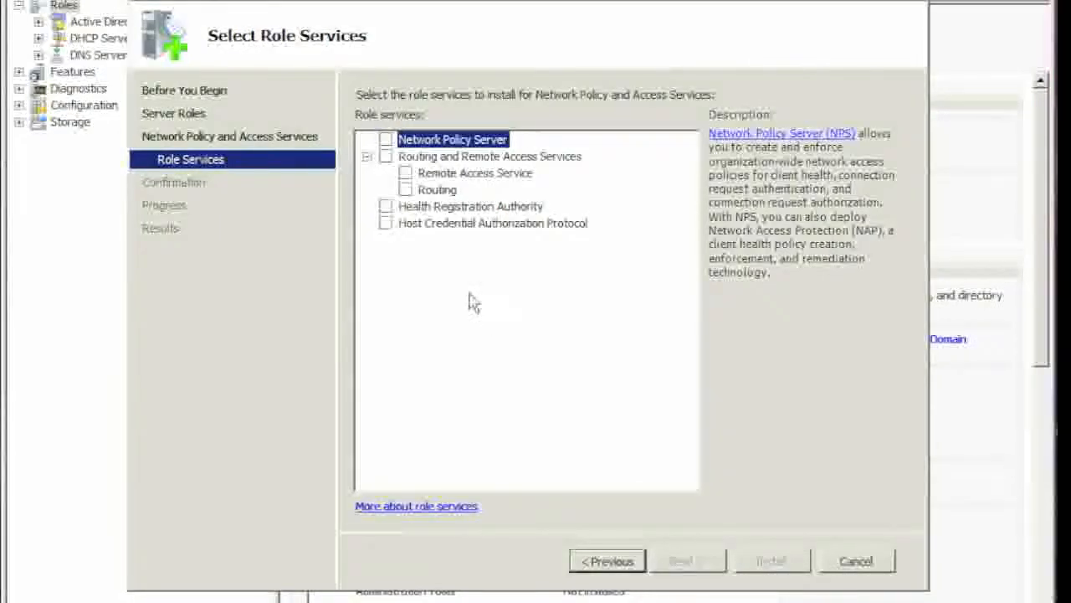
pyautogui.click(386, 139)
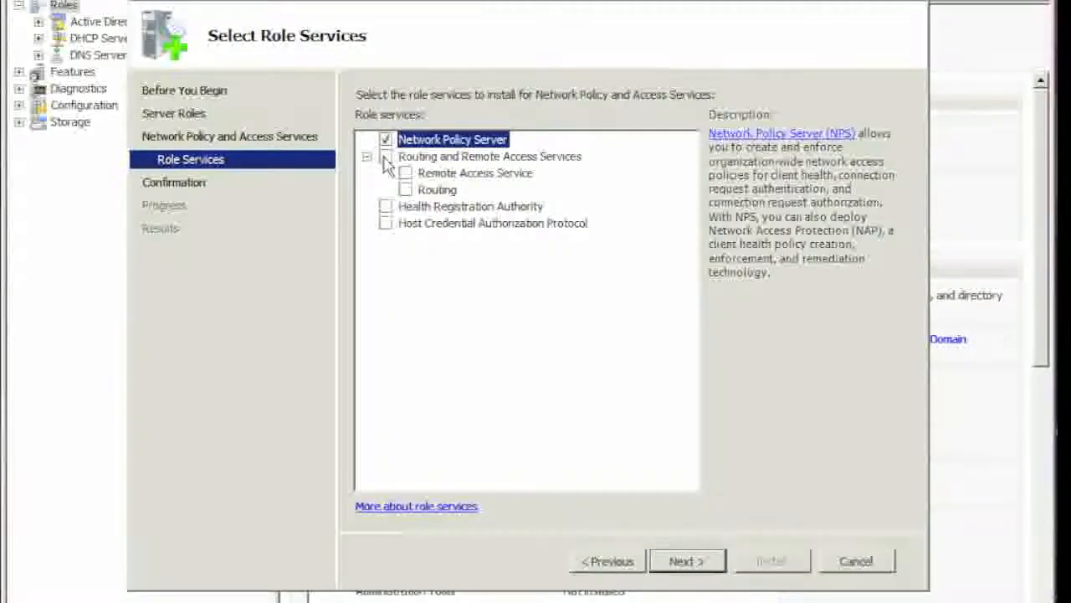
pyautogui.click(386, 156)
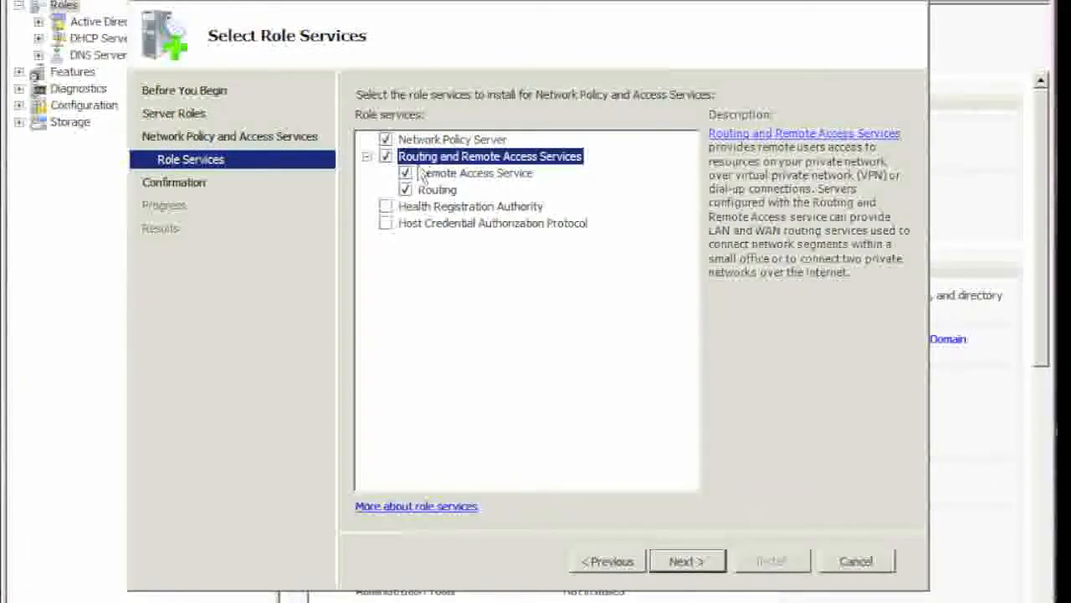
pyautogui.moveTo(656, 398)
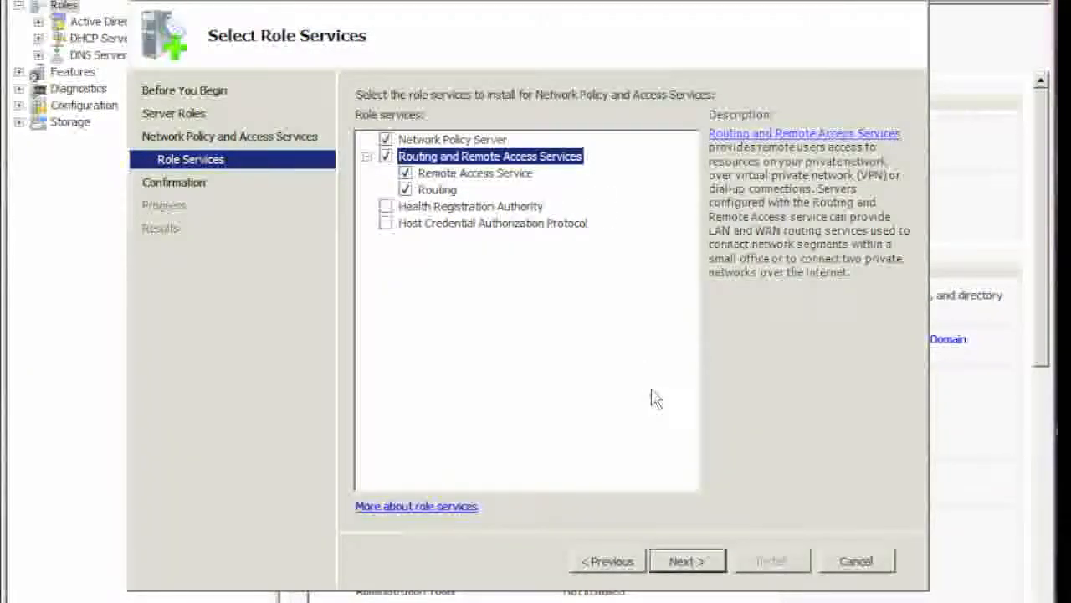
pyautogui.moveTo(585, 518)
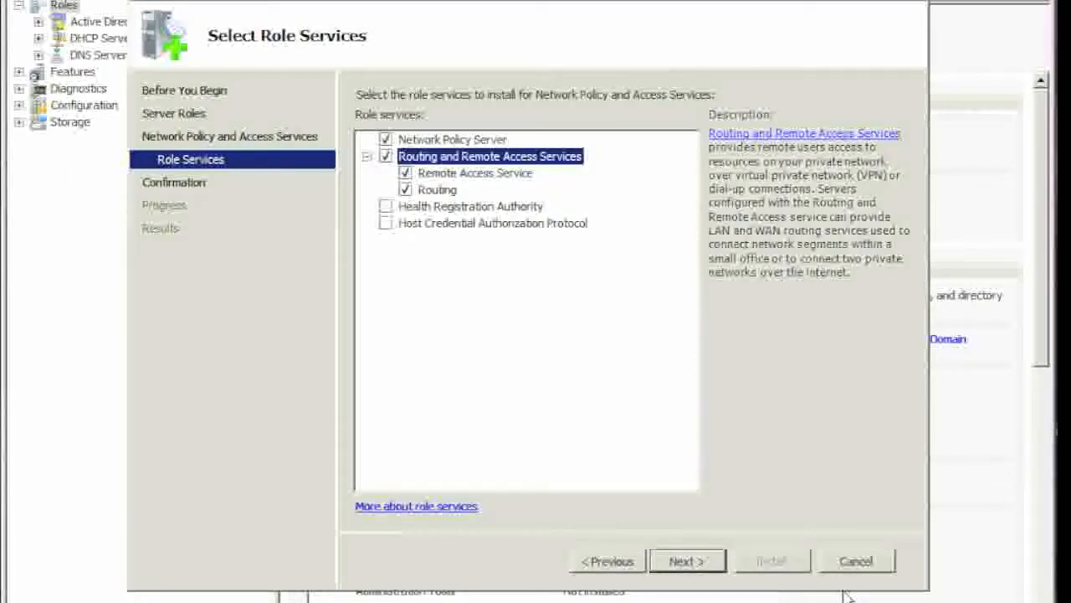
pyautogui.click(686, 561)
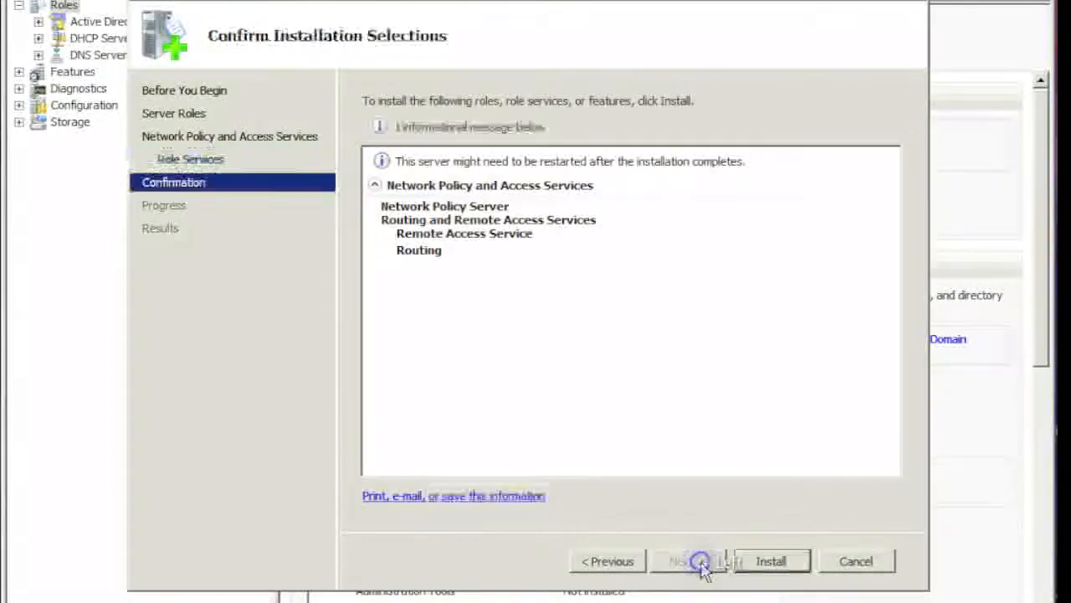
pyautogui.click(770, 561)
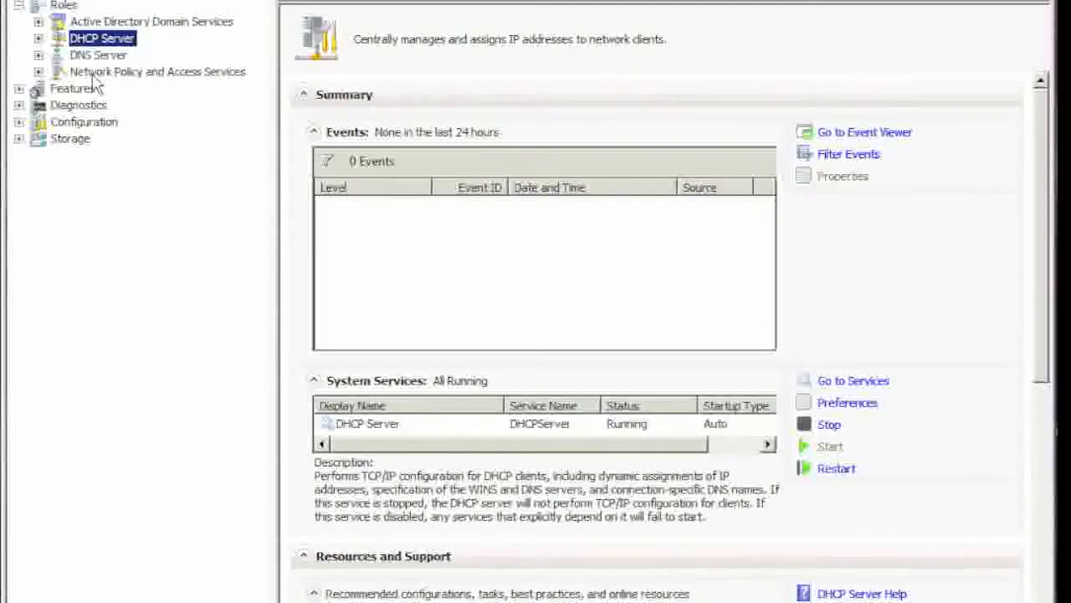
# Launch Configure and Enable Routing and Remote Access from the Routing and Remote Access node.
pyautogui.click(37, 71)
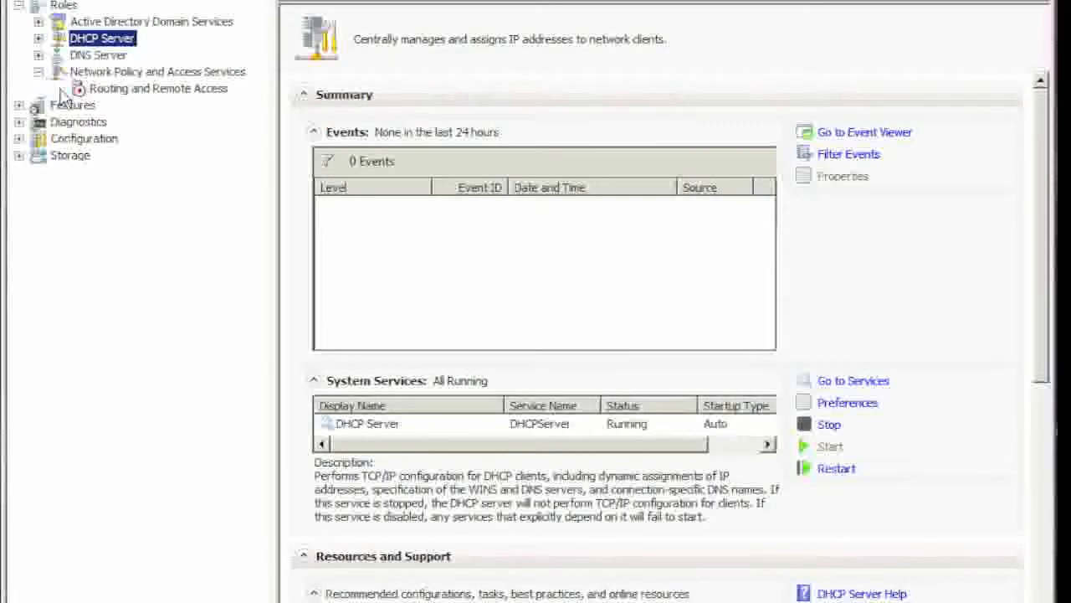
pyautogui.click(159, 88)
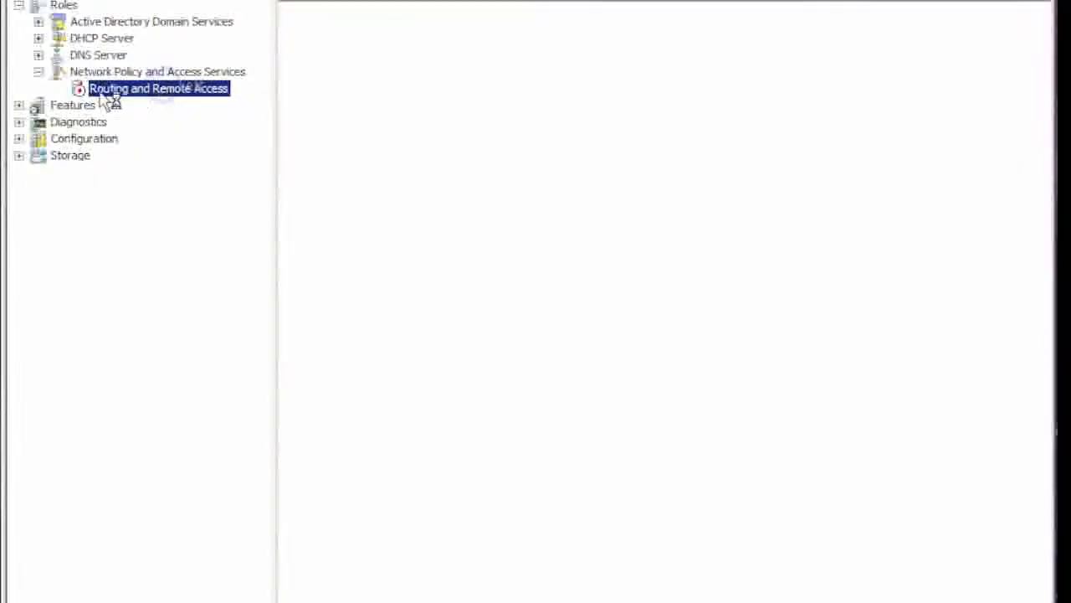
pyautogui.click(158, 87)
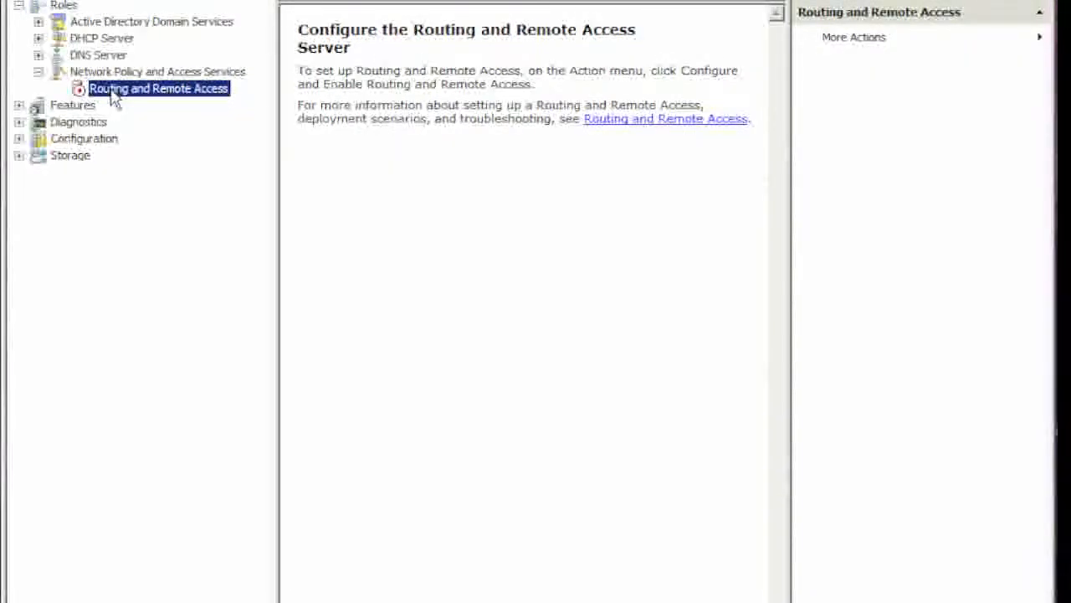
pyautogui.rightClick(159, 88)
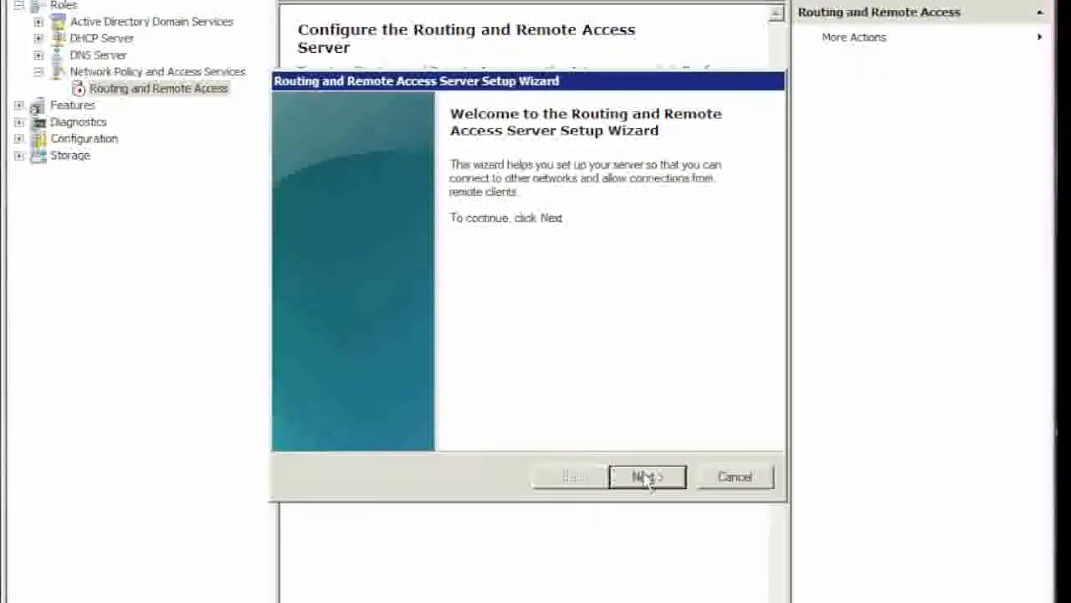
# Complete the setup wizard as a Custom configuration with VPN access, acknowledging the policy notice.
pyautogui.click(646, 476)
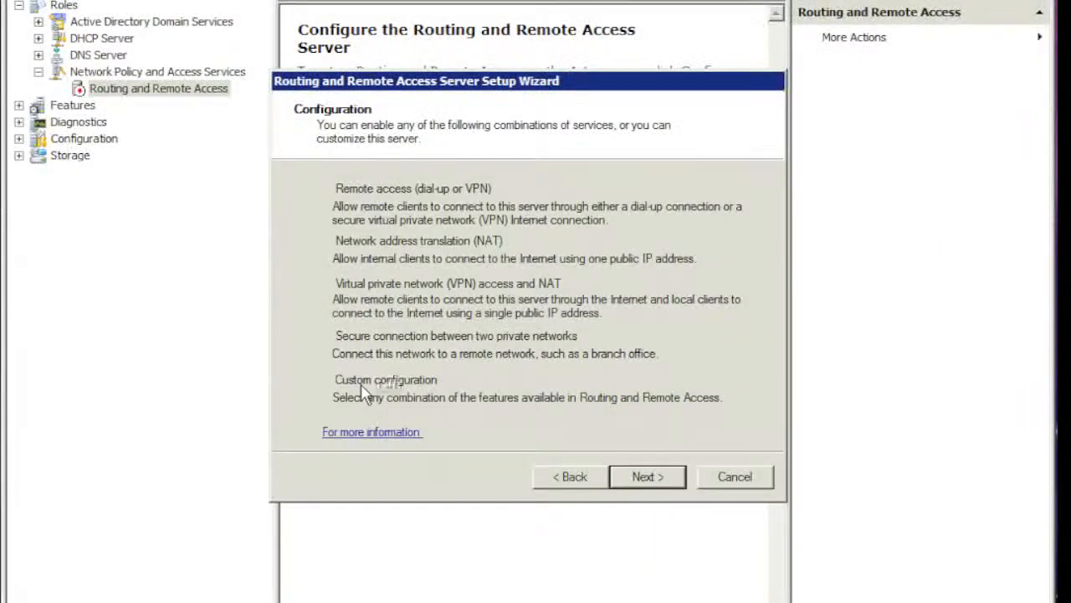
pyautogui.click(647, 476)
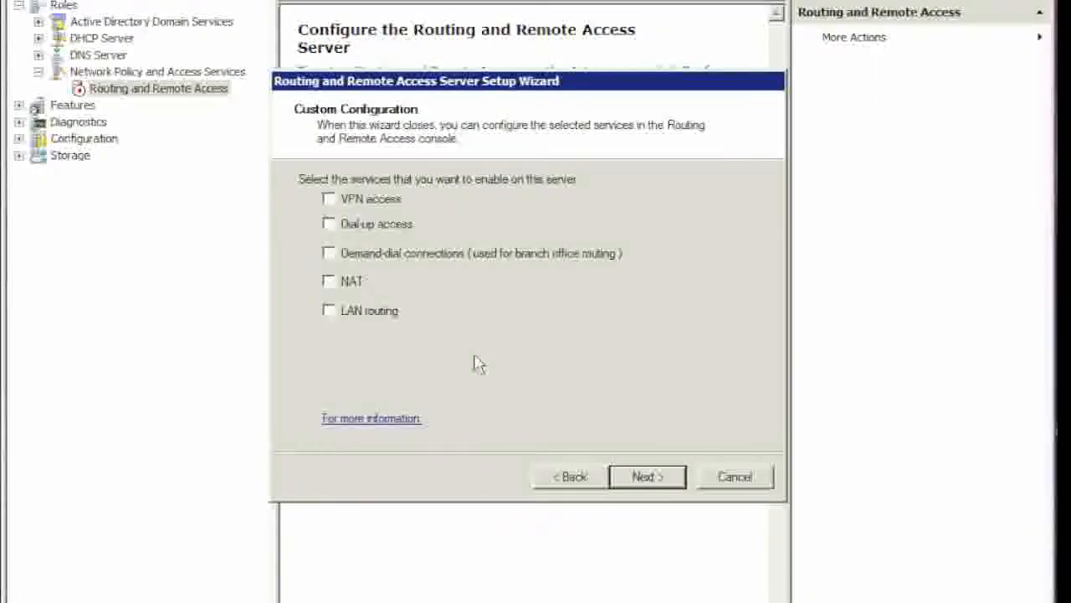
pyautogui.moveTo(259, 377)
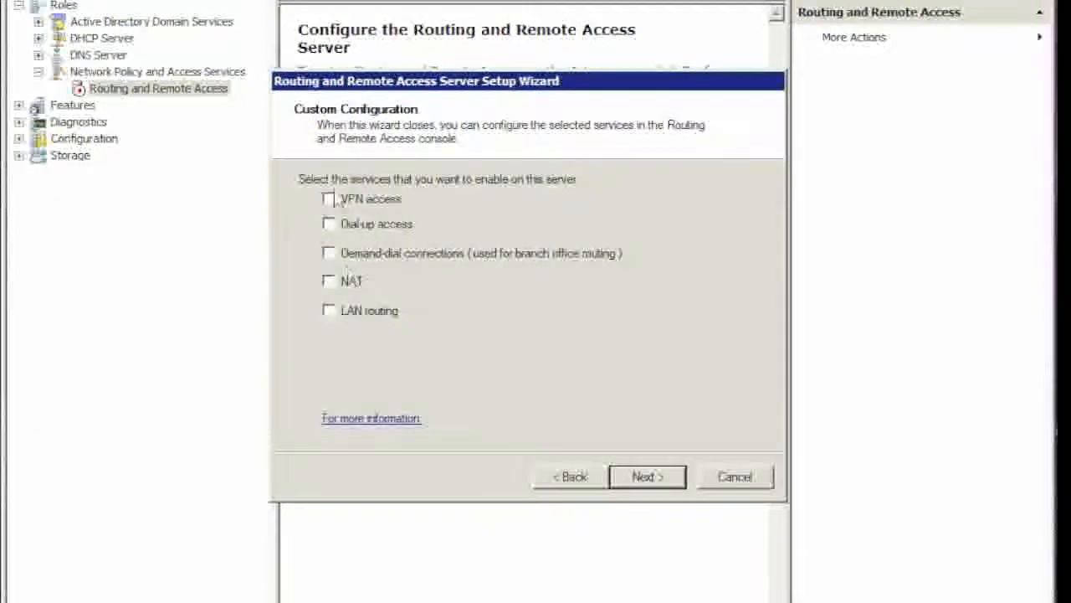
pyautogui.click(328, 198)
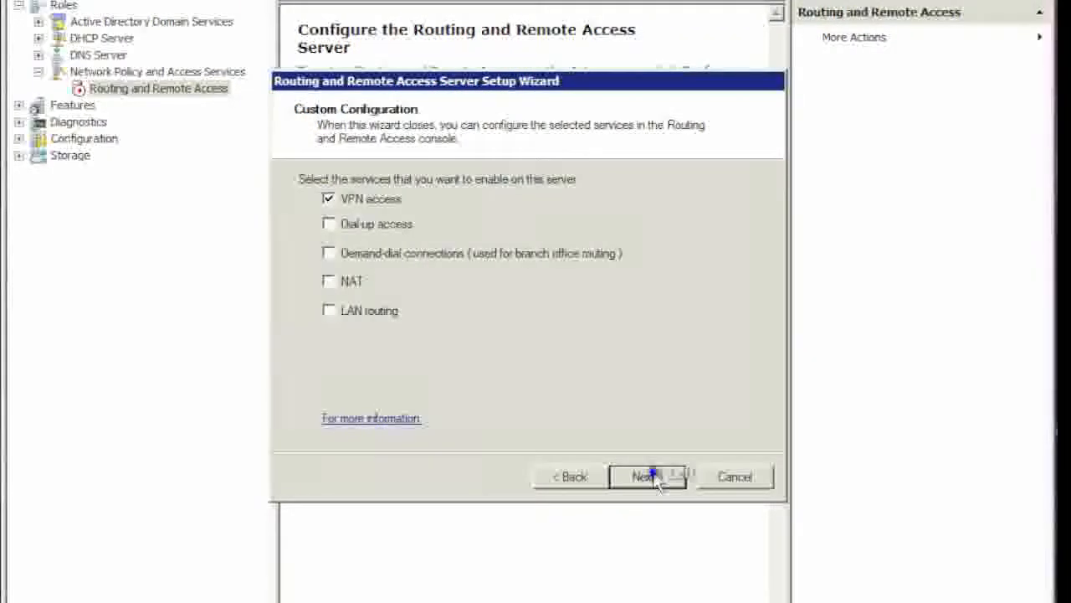
pyautogui.click(648, 476)
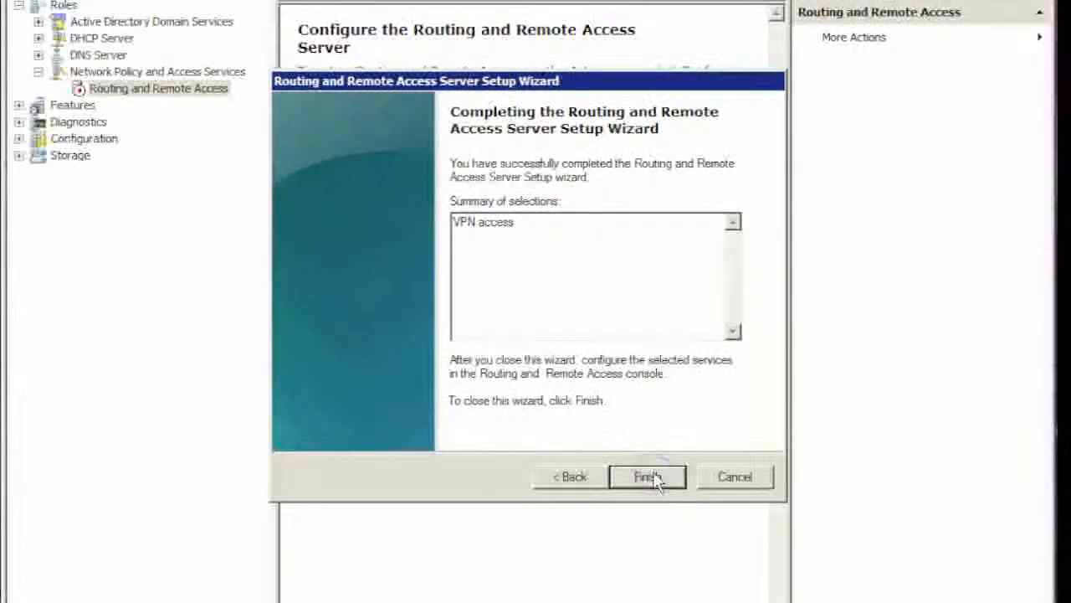
pyautogui.click(647, 476)
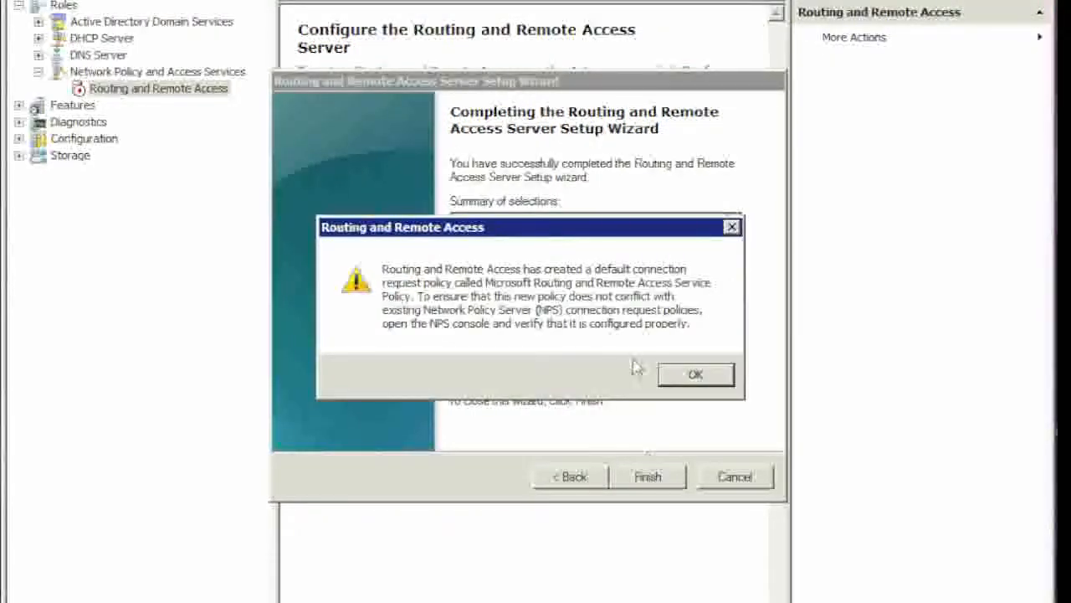
pyautogui.click(695, 374)
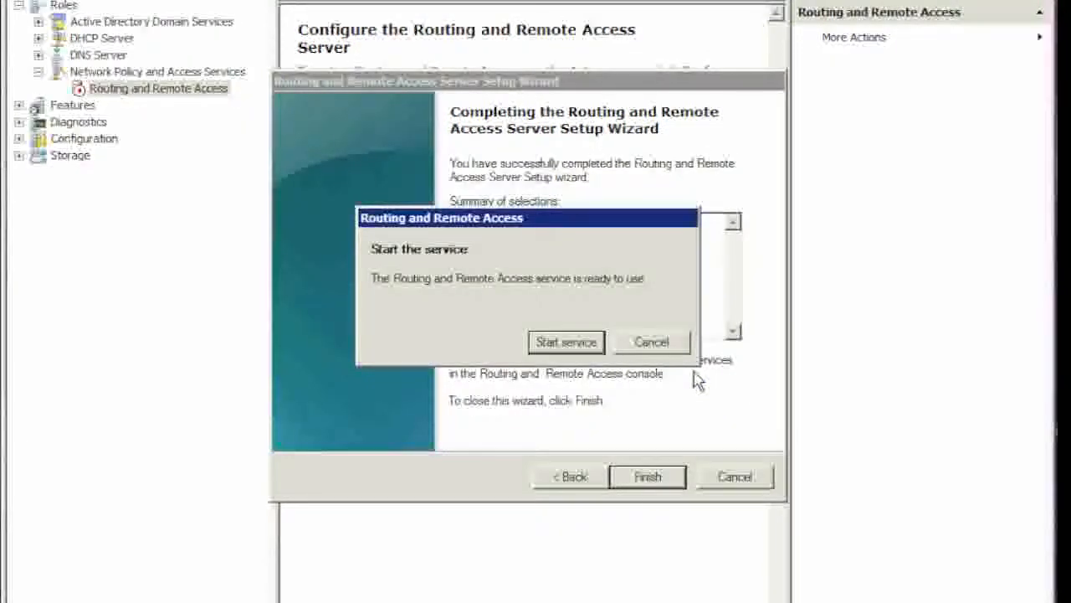
# Start the Routing and Remote Access service.
pyautogui.click(566, 342)
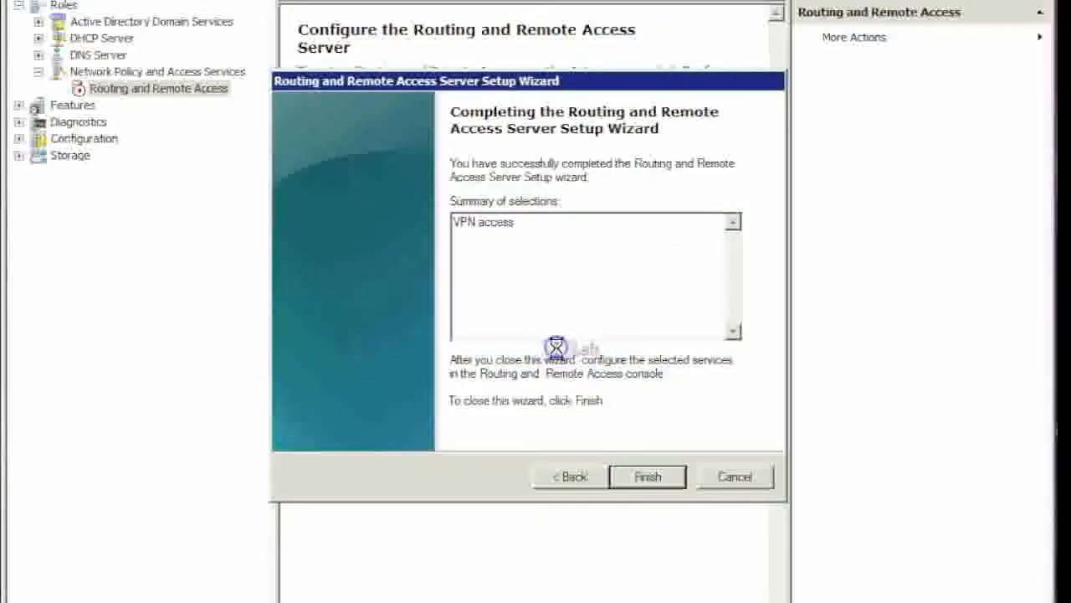
pyautogui.click(647, 476)
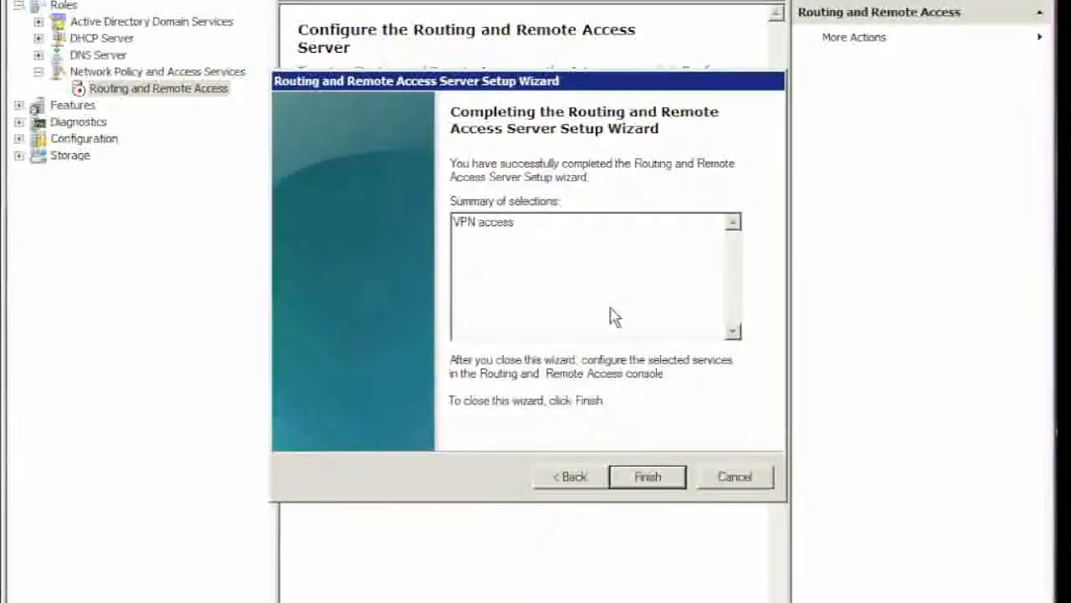
pyautogui.click(647, 476)
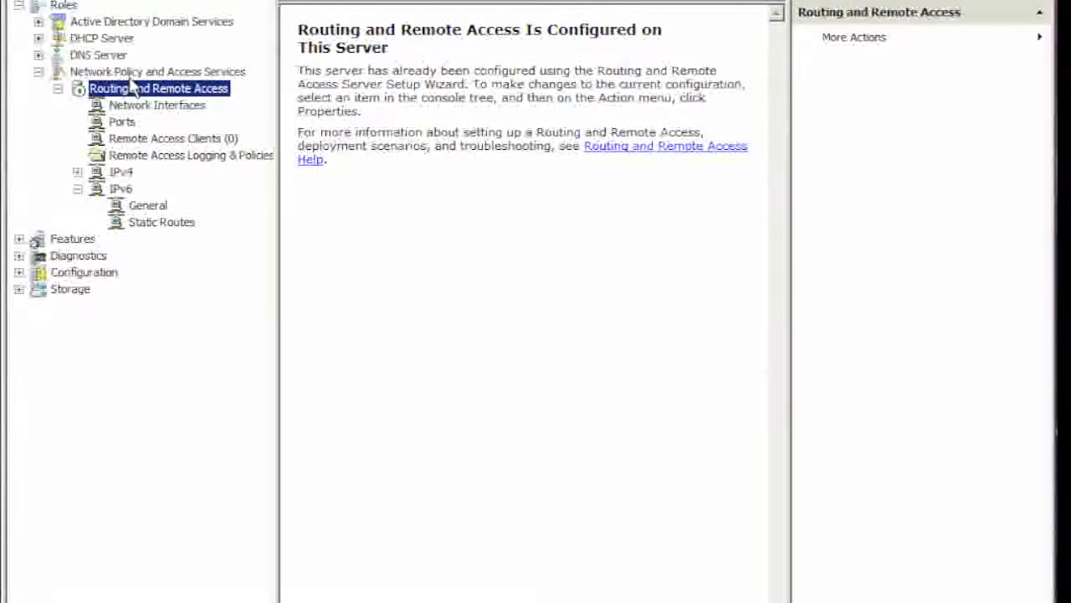
pyautogui.moveTo(118, 128)
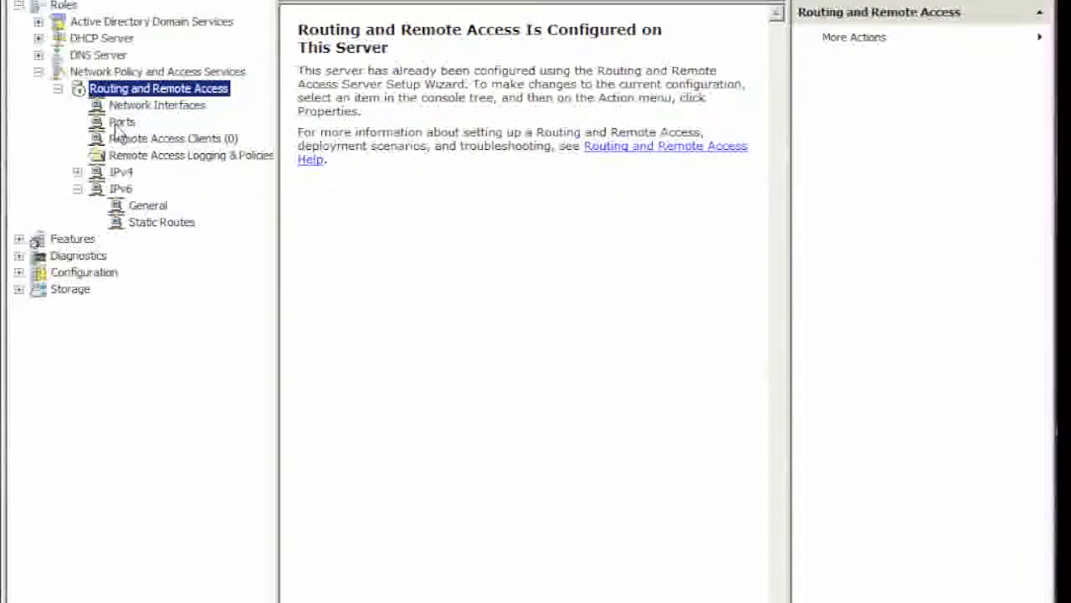
# Show the Ports Properties dialog listing the WAN Miniport devices.
pyautogui.click(122, 121)
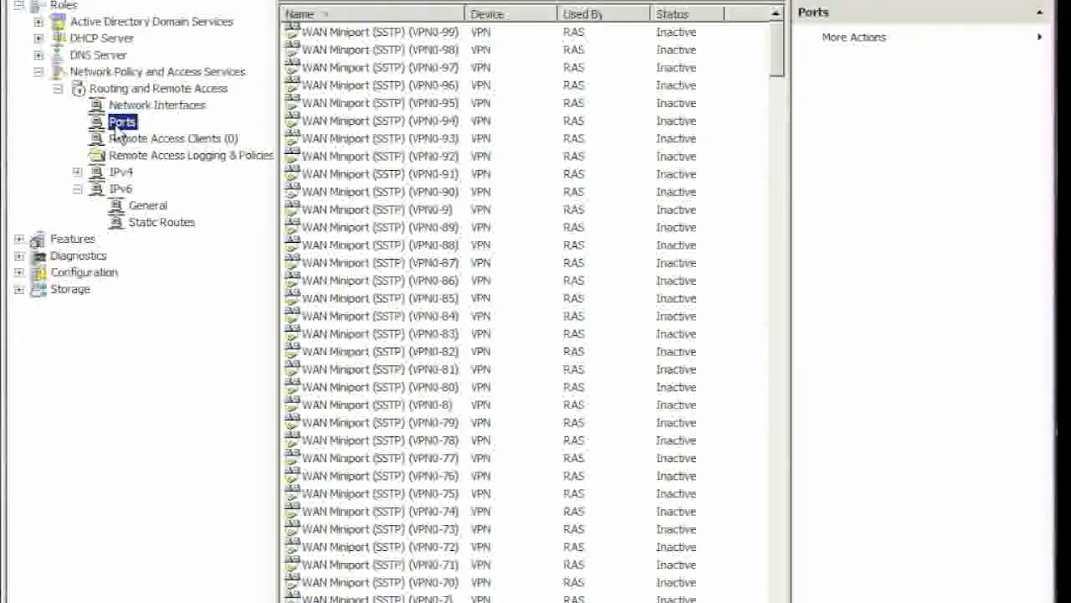
pyautogui.rightClick(122, 121)
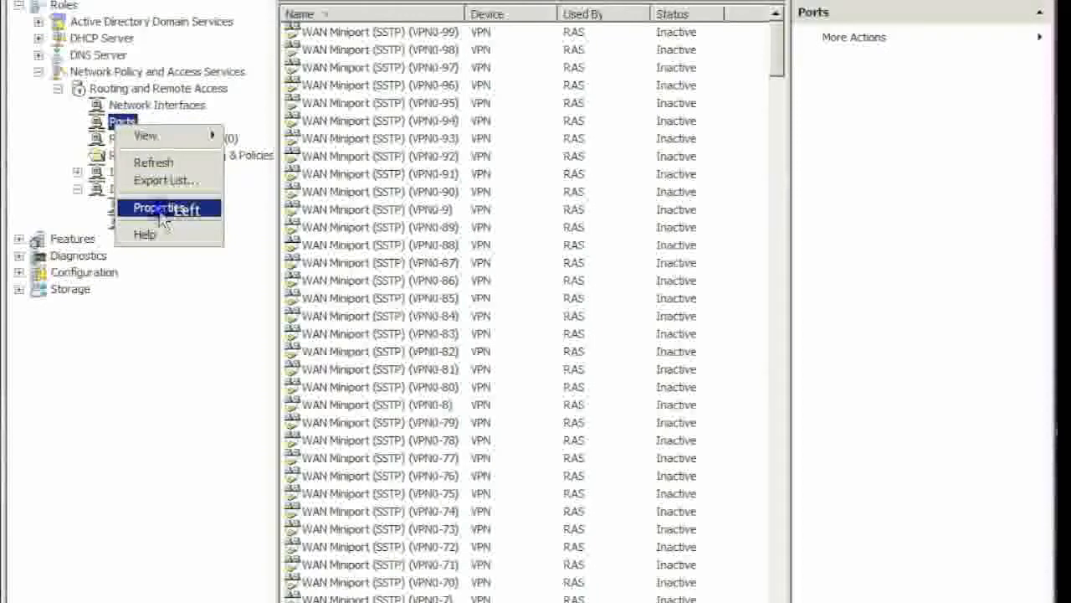
pyautogui.click(157, 207)
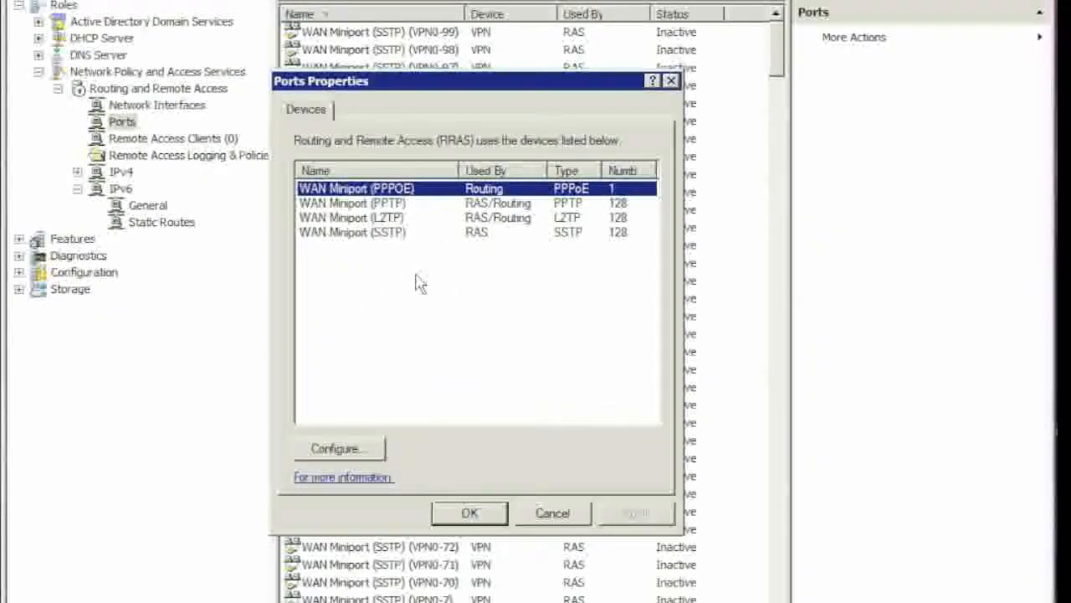
# Leave PPPoE unchanged and set WAN Miniport (PPTP) to a maximum of 5 ports, confirming the reduction.
pyautogui.click(338, 448)
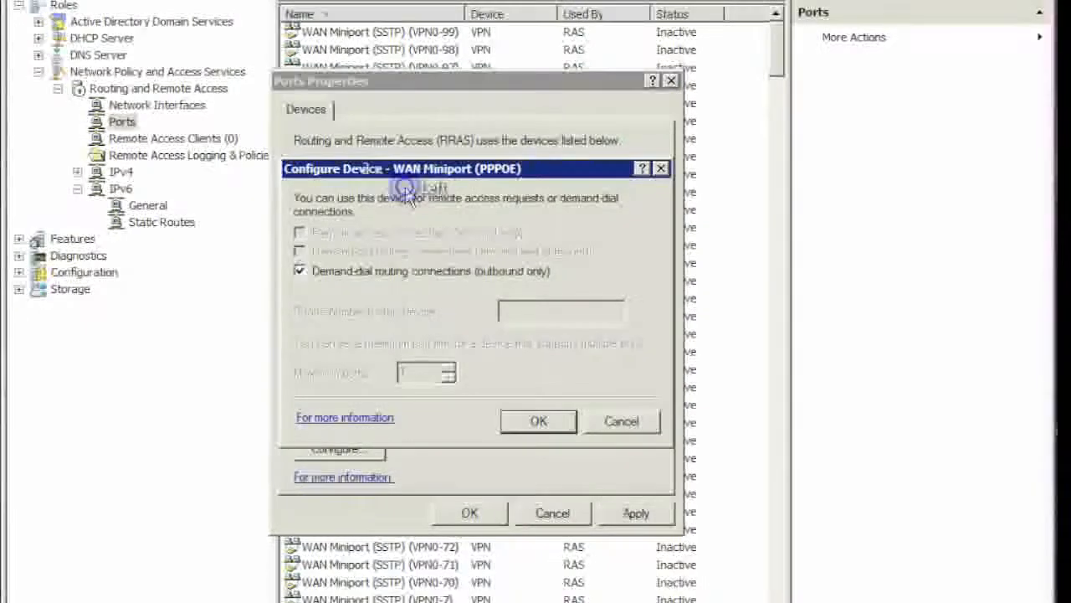
pyautogui.click(538, 421)
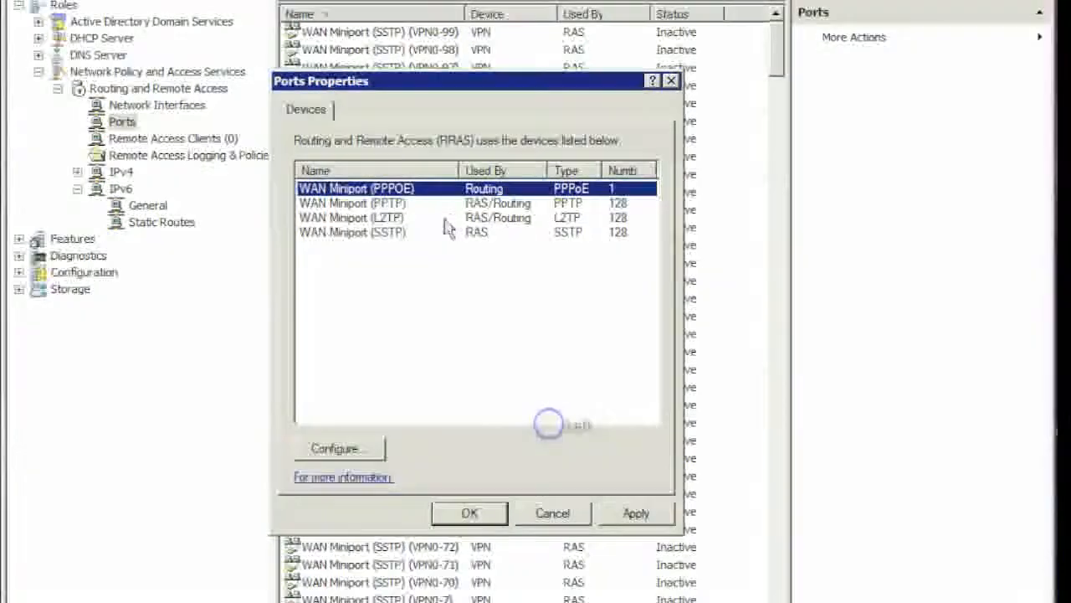
pyautogui.click(339, 447)
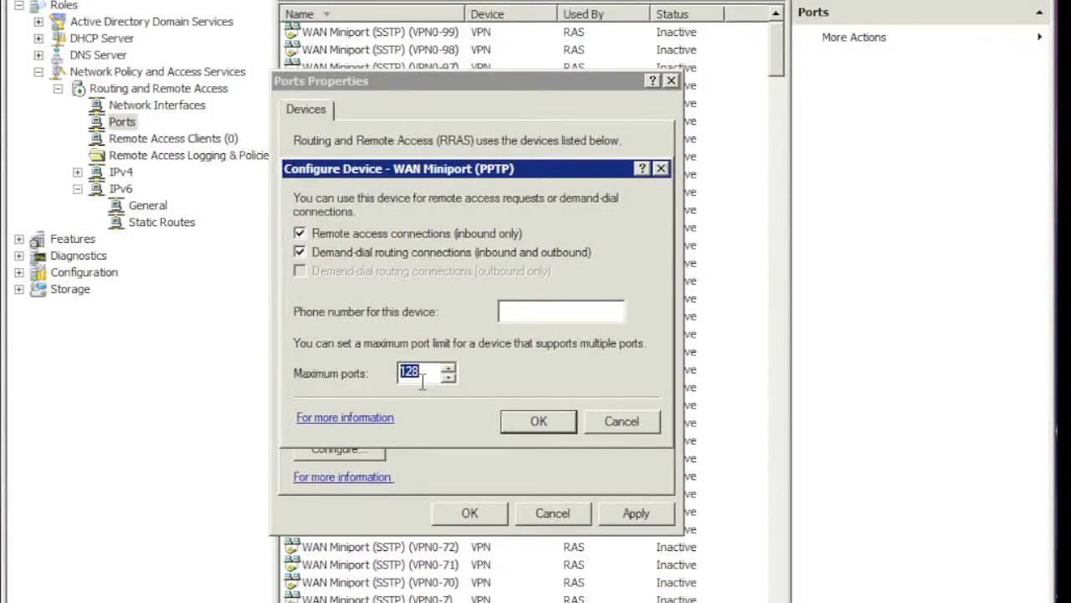
pyautogui.write('5')
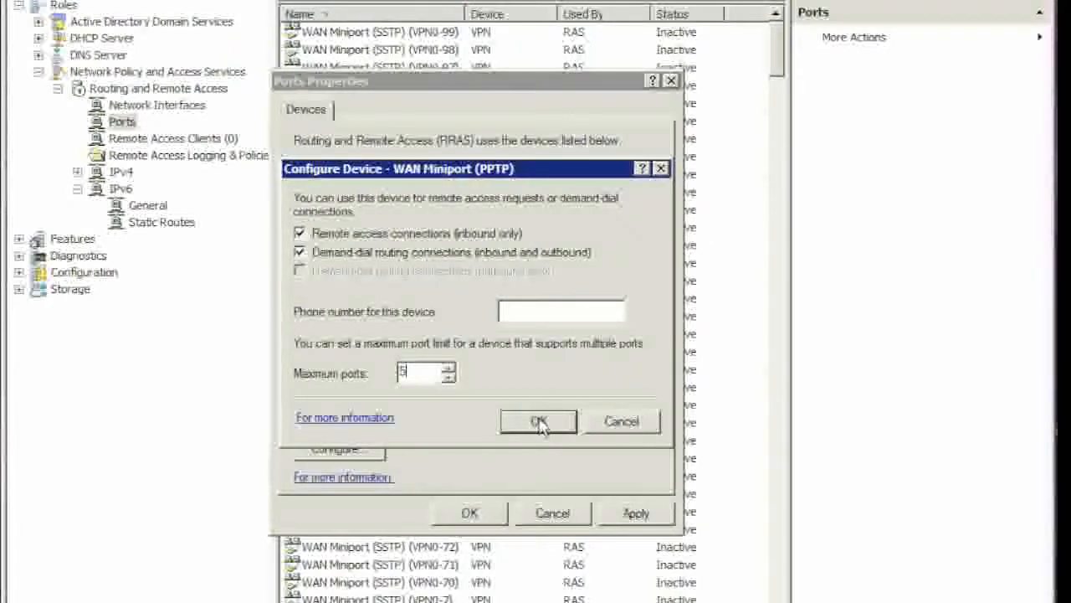
pyautogui.click(538, 421)
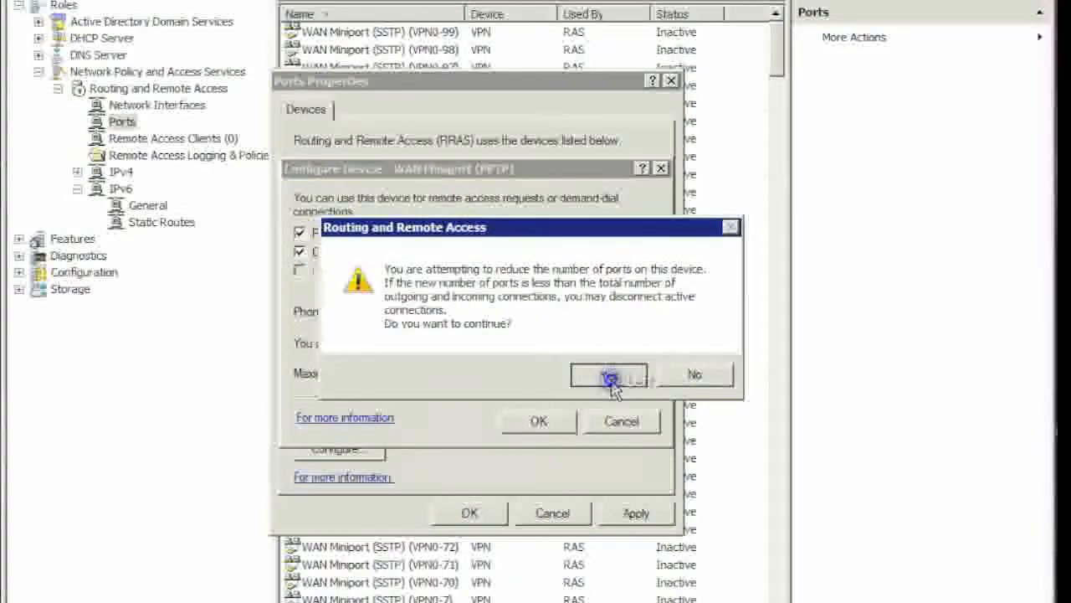
pyautogui.click(610, 374)
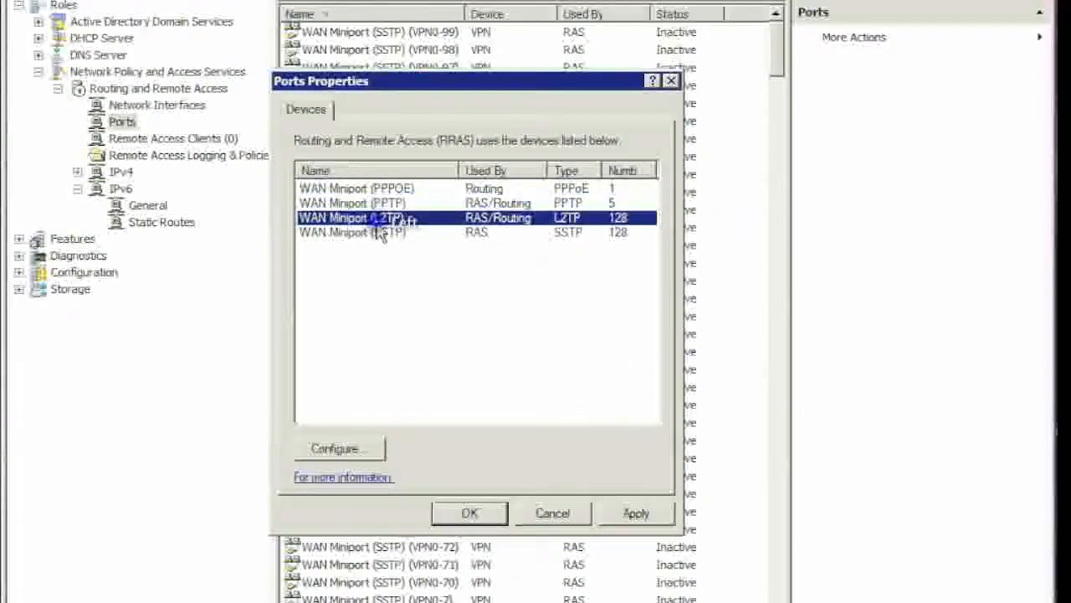
# Disable the L2TP and SSTP WAN Miniports with 0 ports each, confirming the reductions.
pyautogui.click(339, 448)
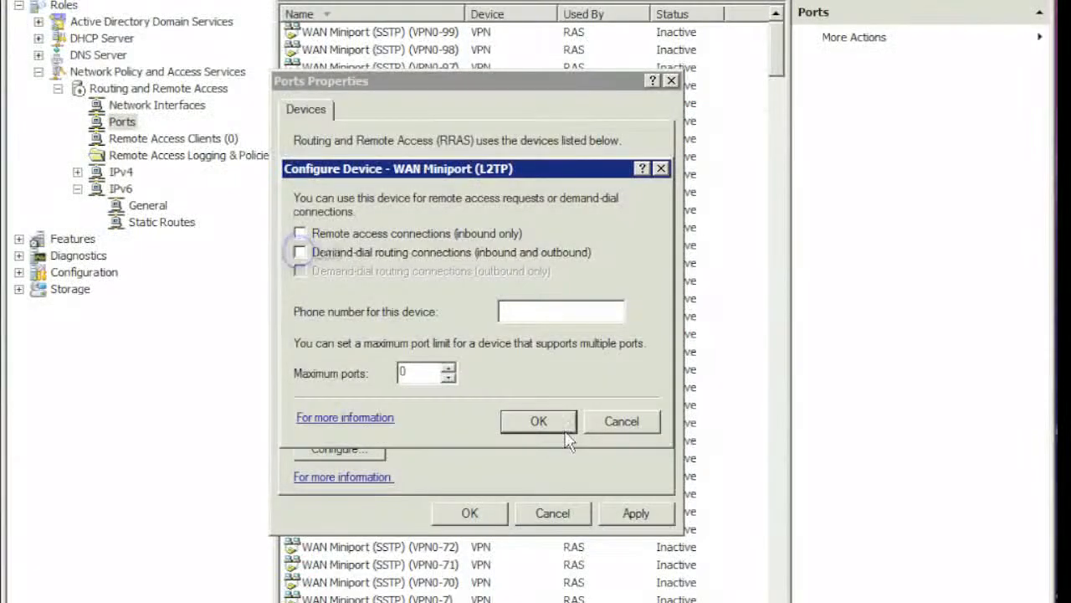
pyautogui.click(538, 421)
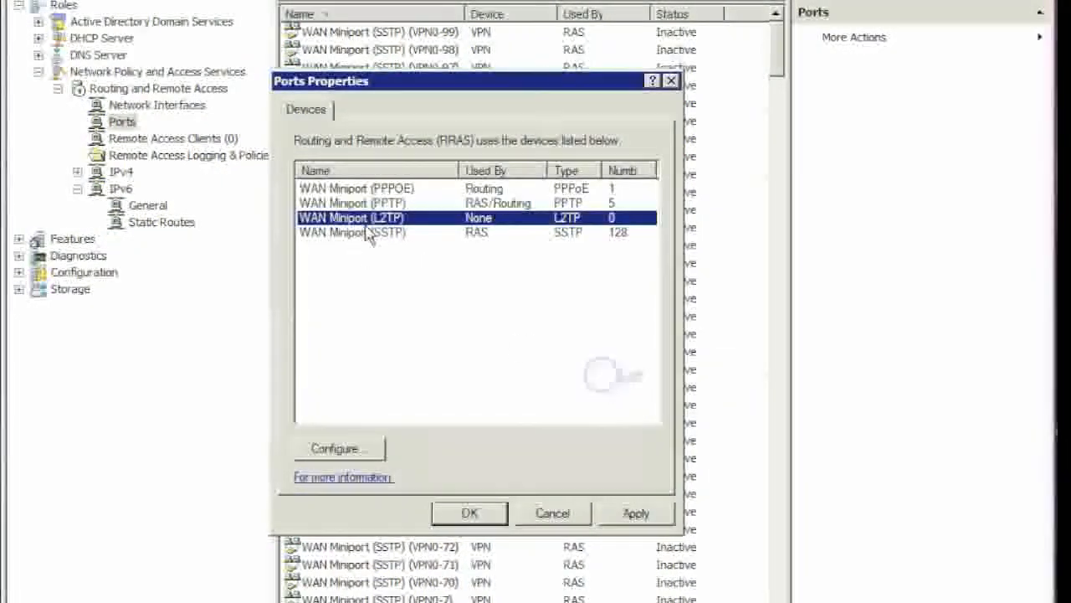
pyautogui.click(338, 448)
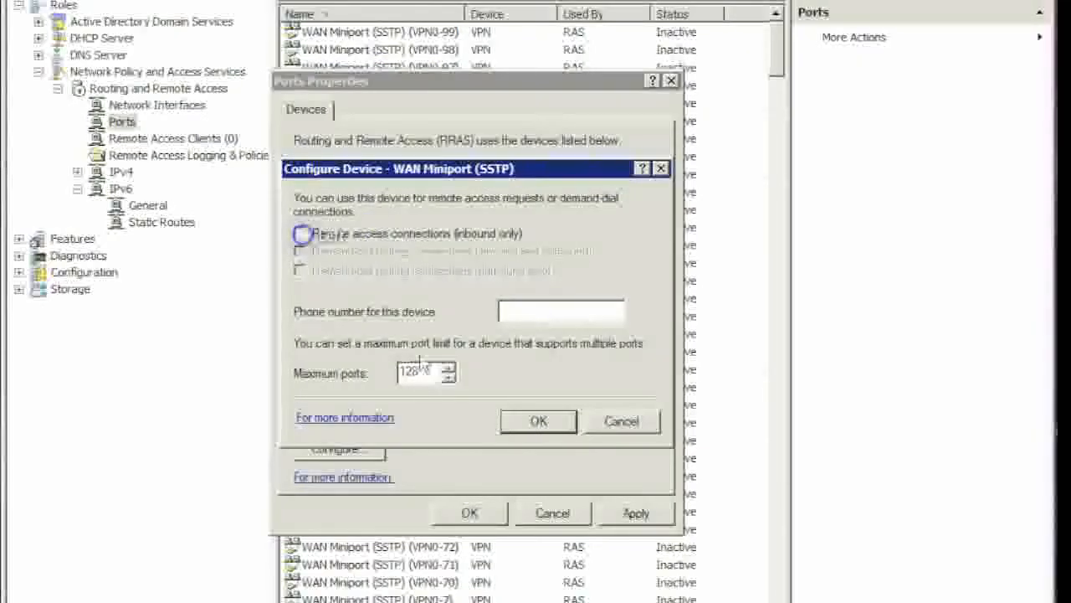
pyautogui.tripleClick(416, 371)
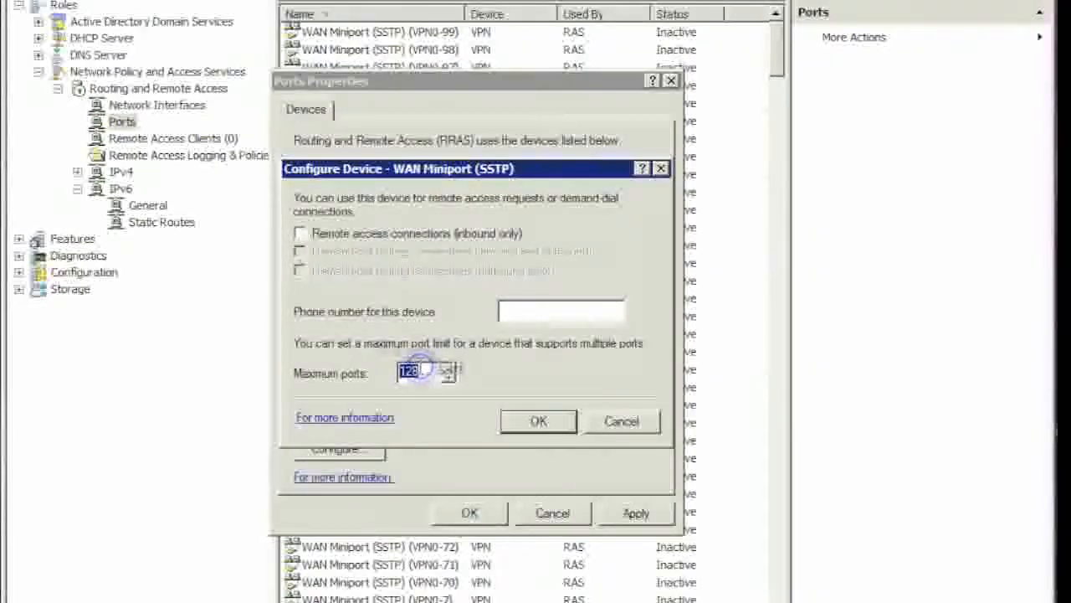
pyautogui.click(538, 421)
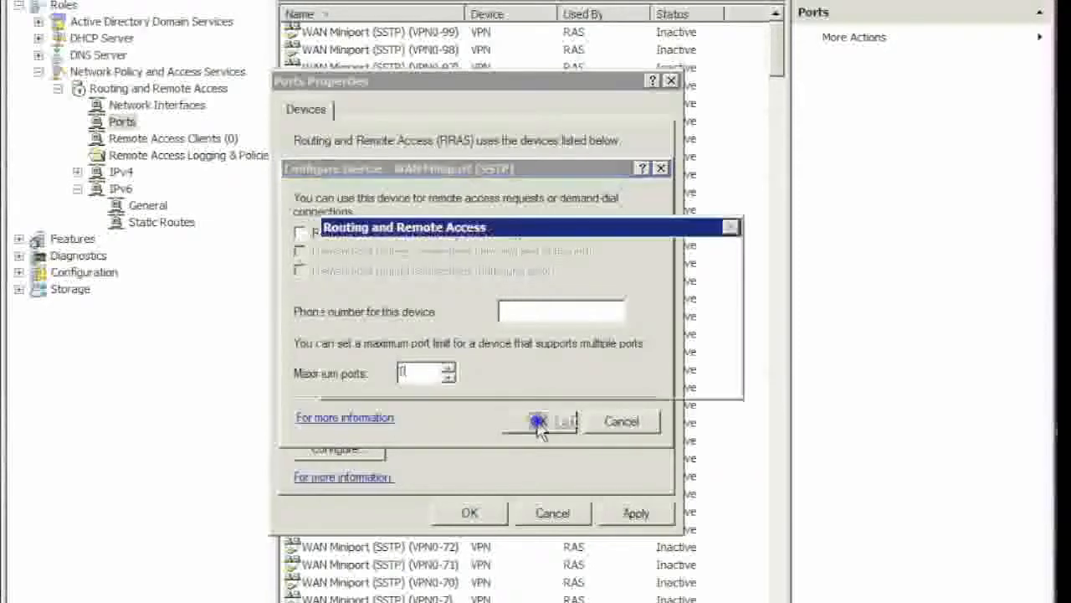
pyautogui.click(538, 420)
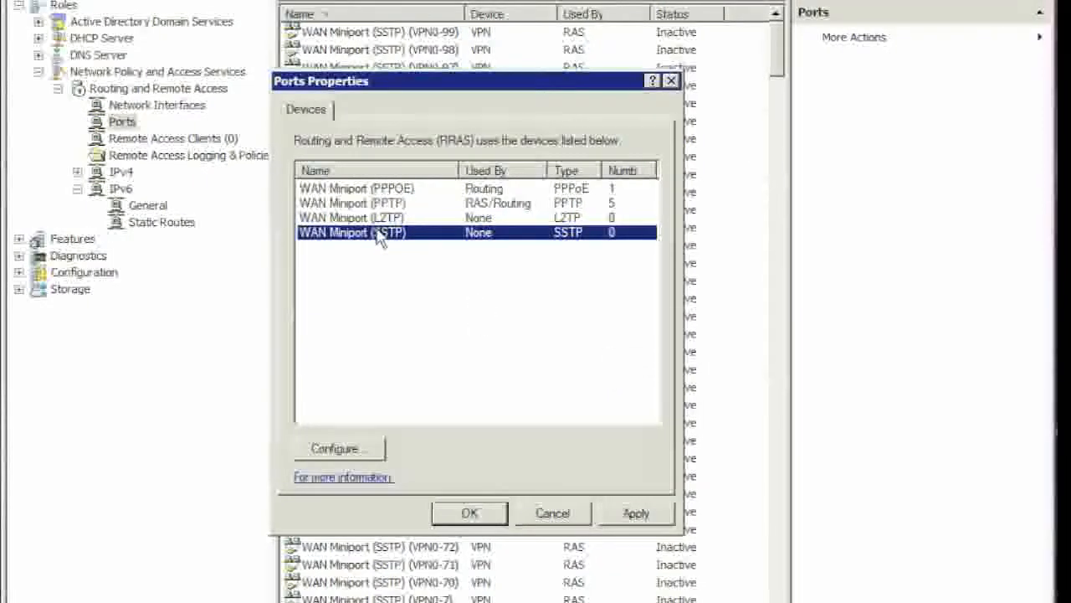
pyautogui.click(351, 204)
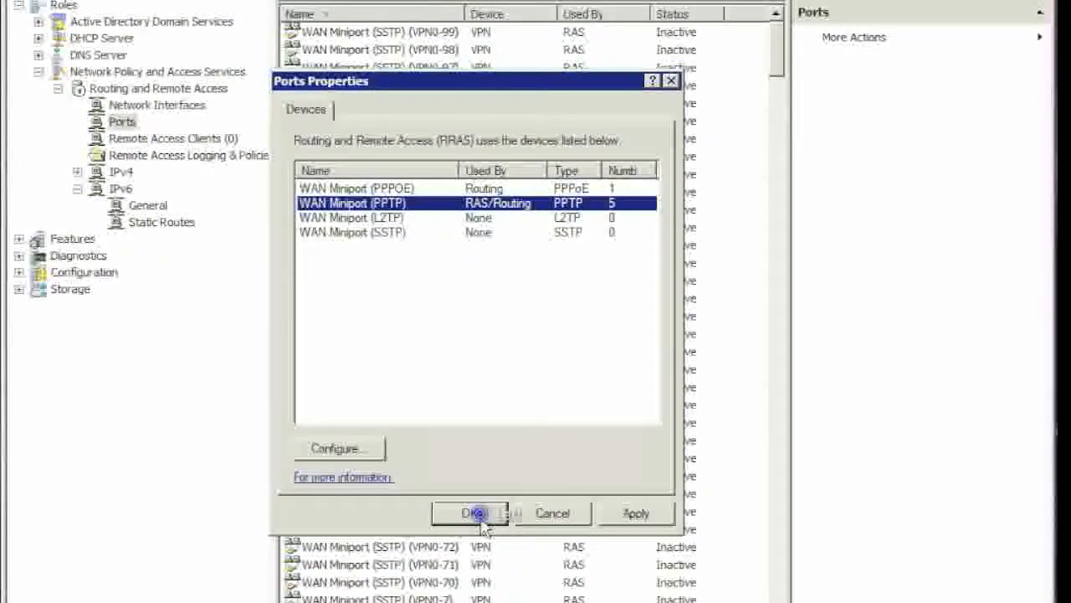
pyautogui.click(470, 513)
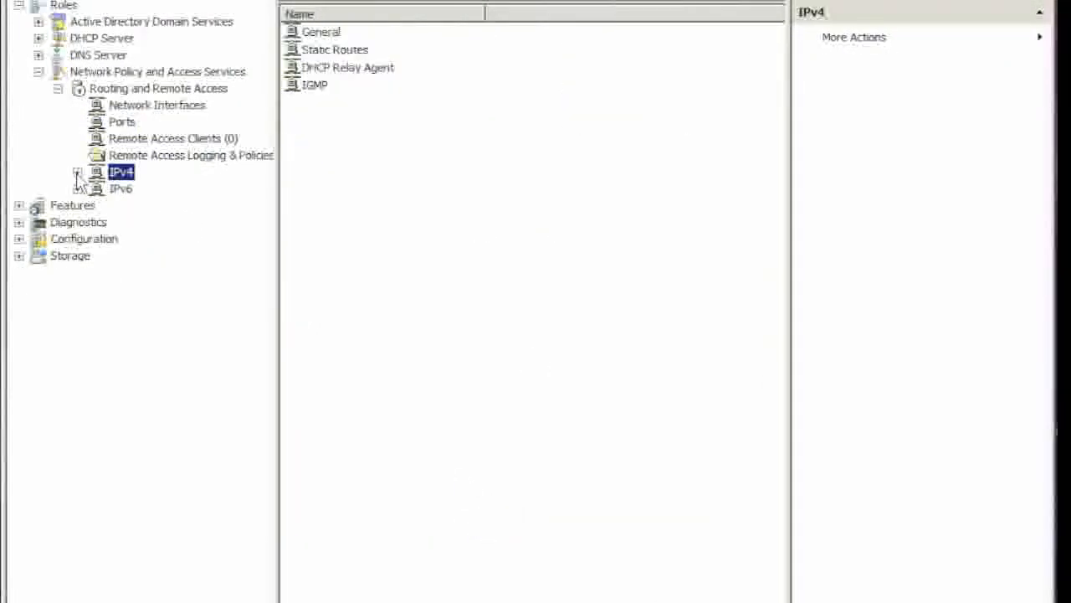
pyautogui.click(77, 172)
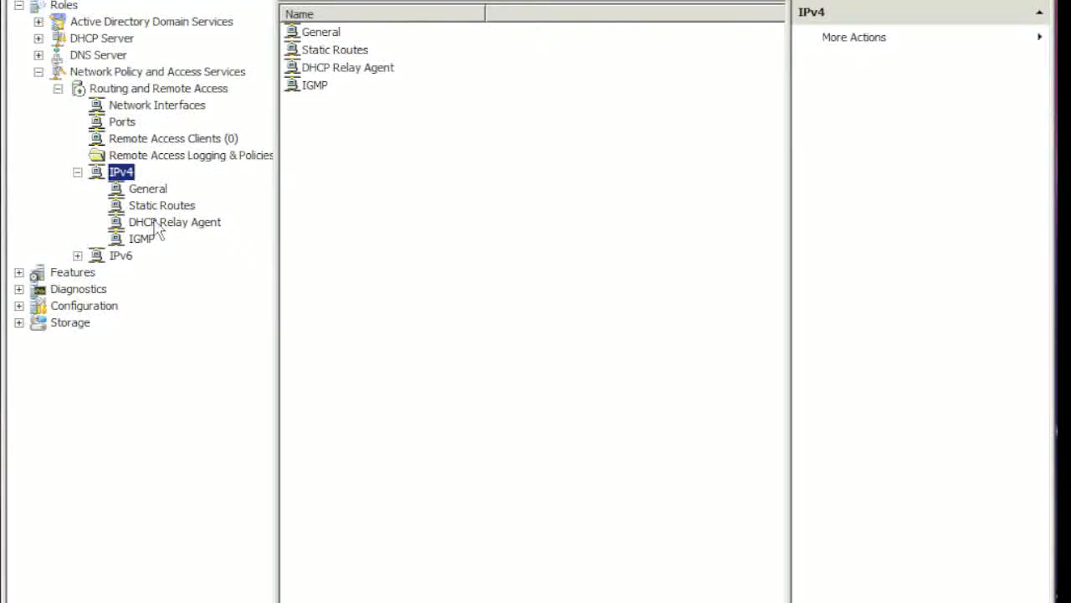
pyautogui.click(174, 222)
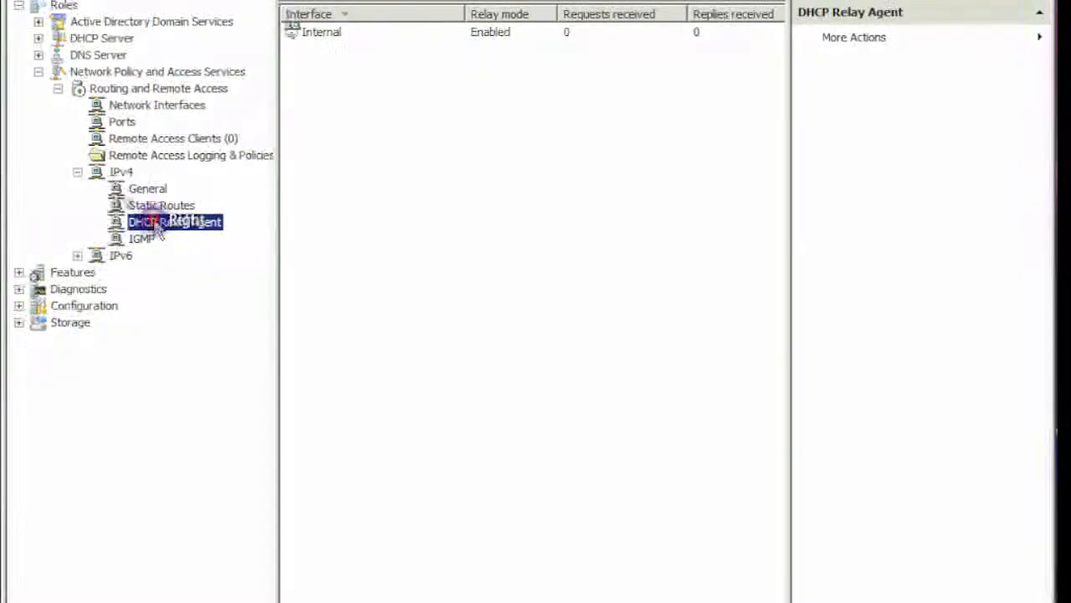
pyautogui.doubleClick(163, 222)
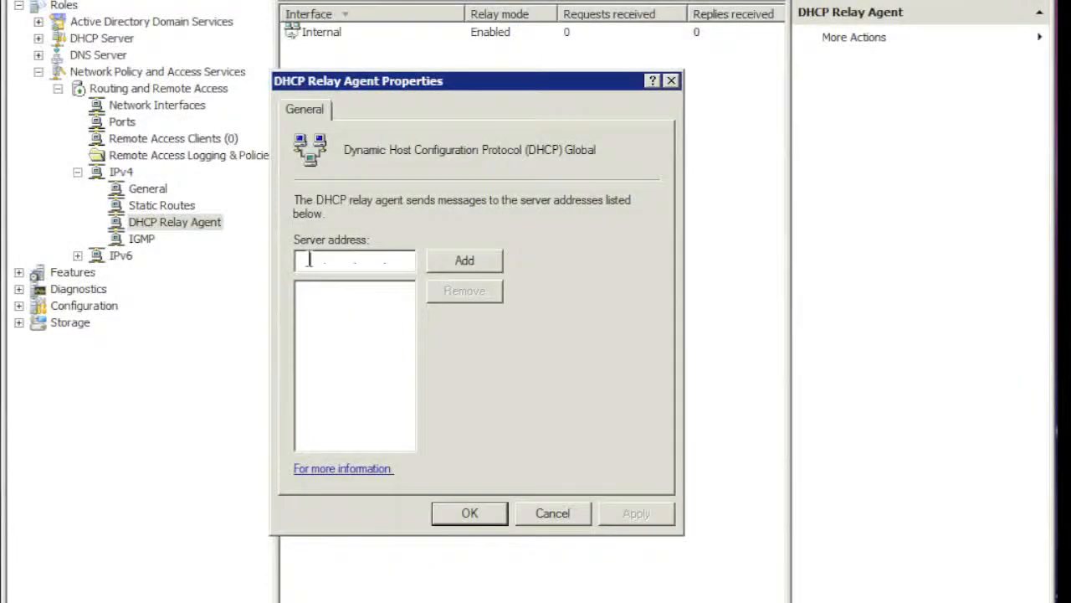
pyautogui.write('1')
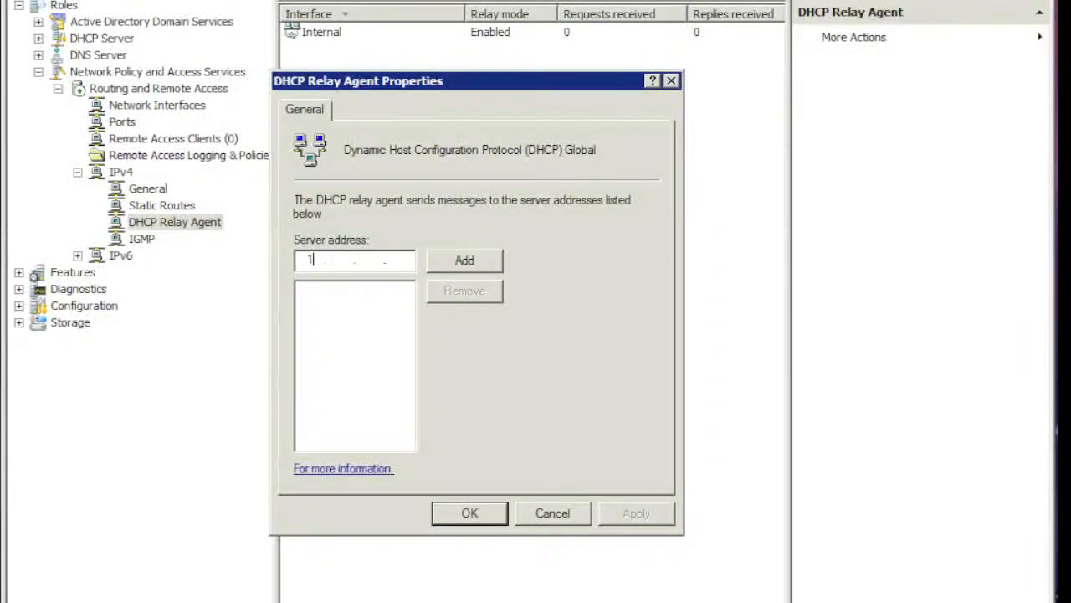
pyautogui.write('0.0.')
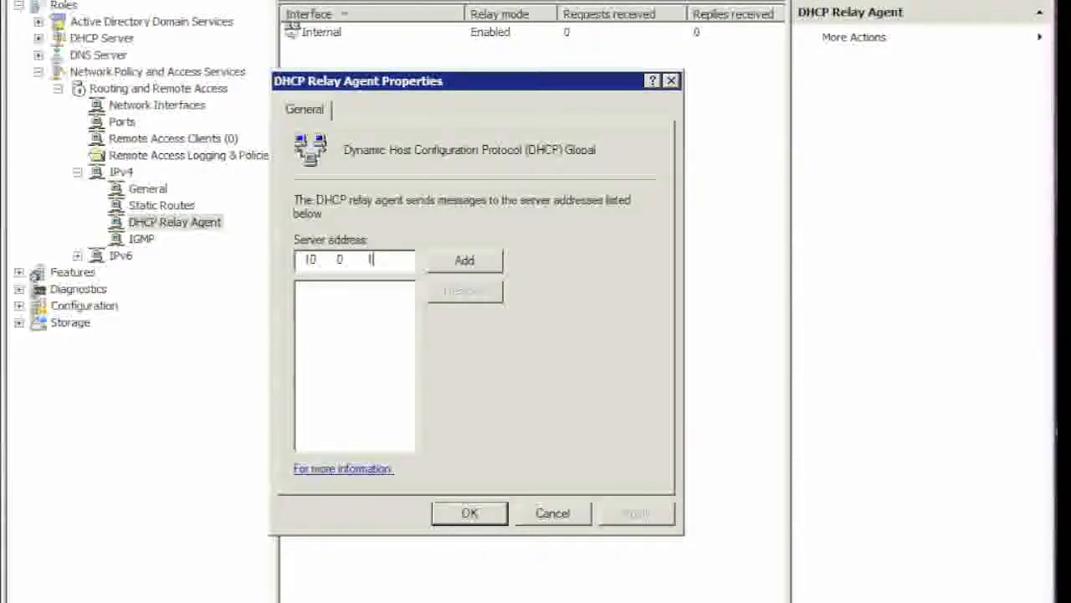
pyautogui.write('1')
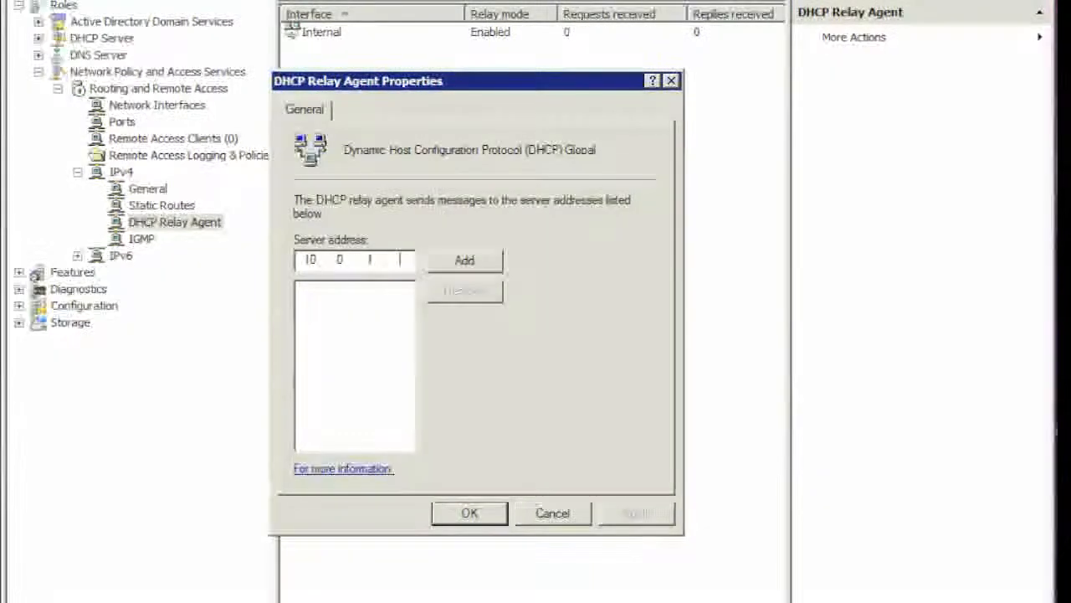
pyautogui.write('54')
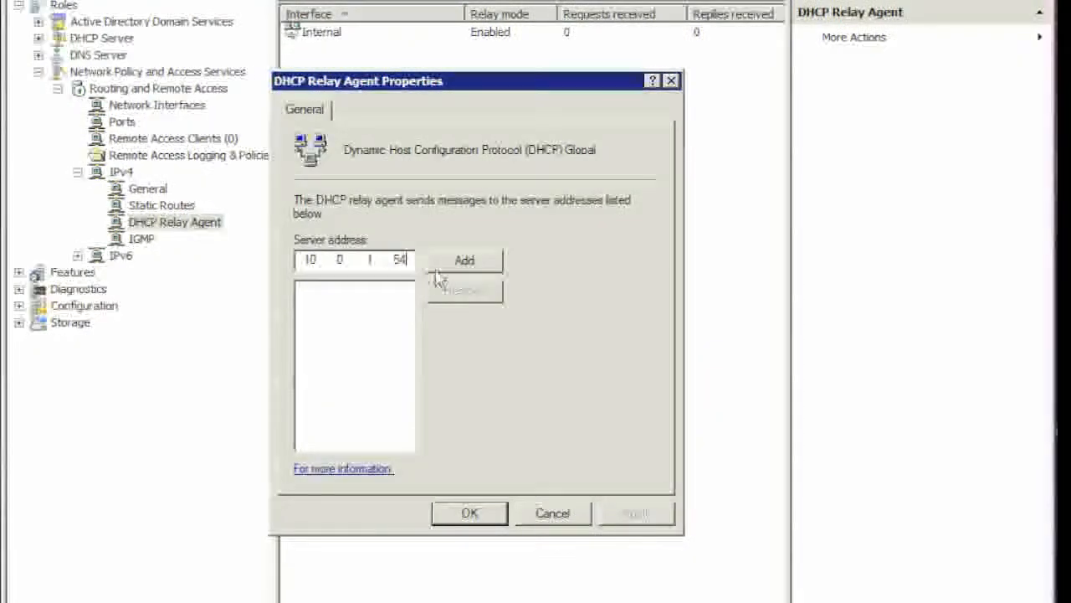
pyautogui.click(464, 260)
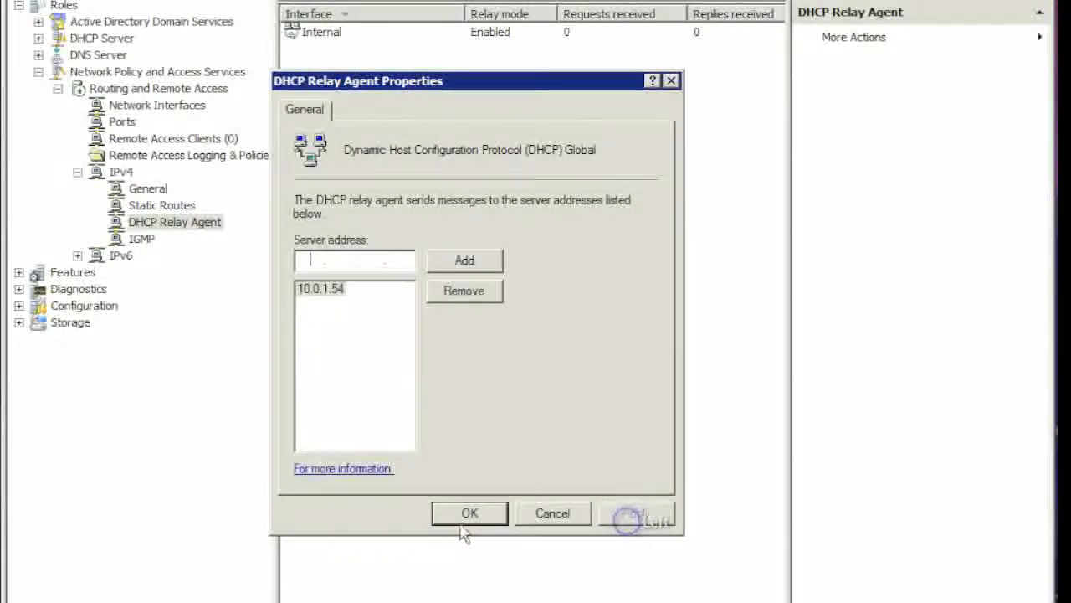
pyautogui.click(469, 513)
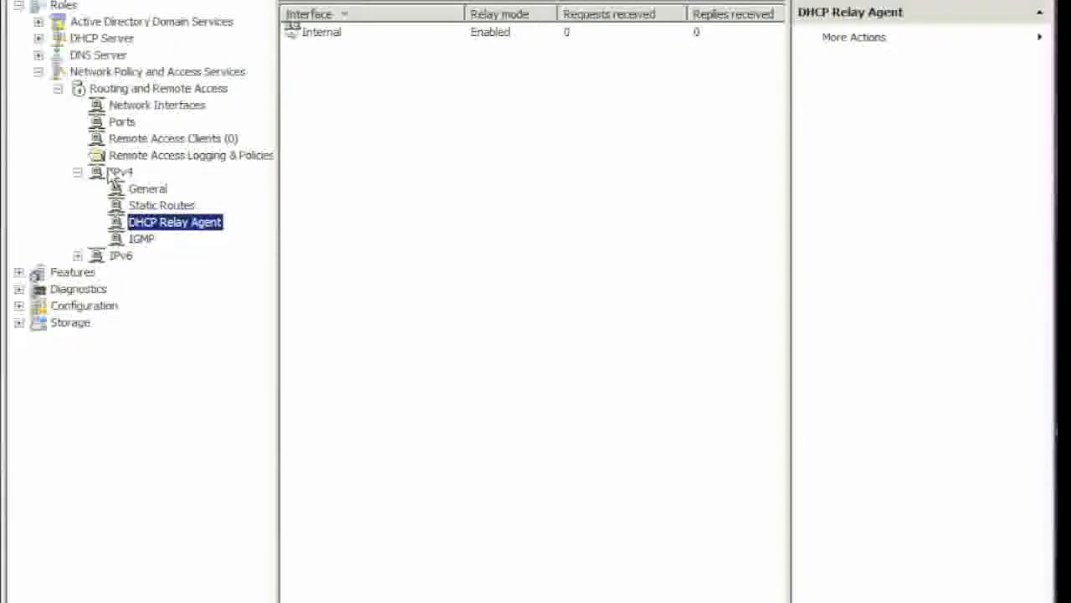
# Go via Remote Access Logging & Policies to NPS Network Policies and select the Connections to Microsoft Routing and Remote Access server policy.
pyautogui.click(158, 87)
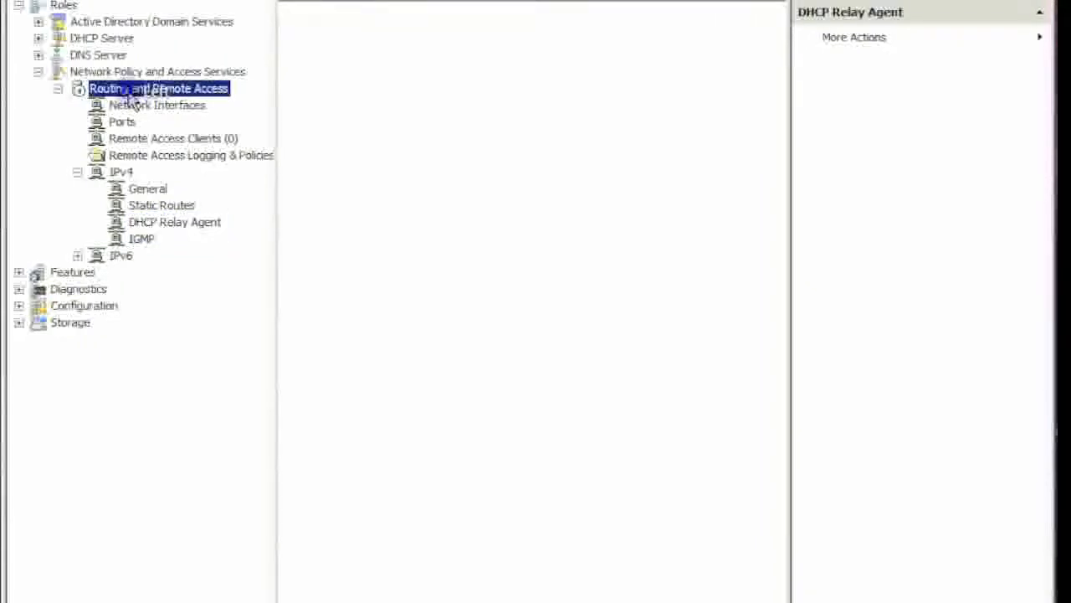
pyautogui.click(173, 138)
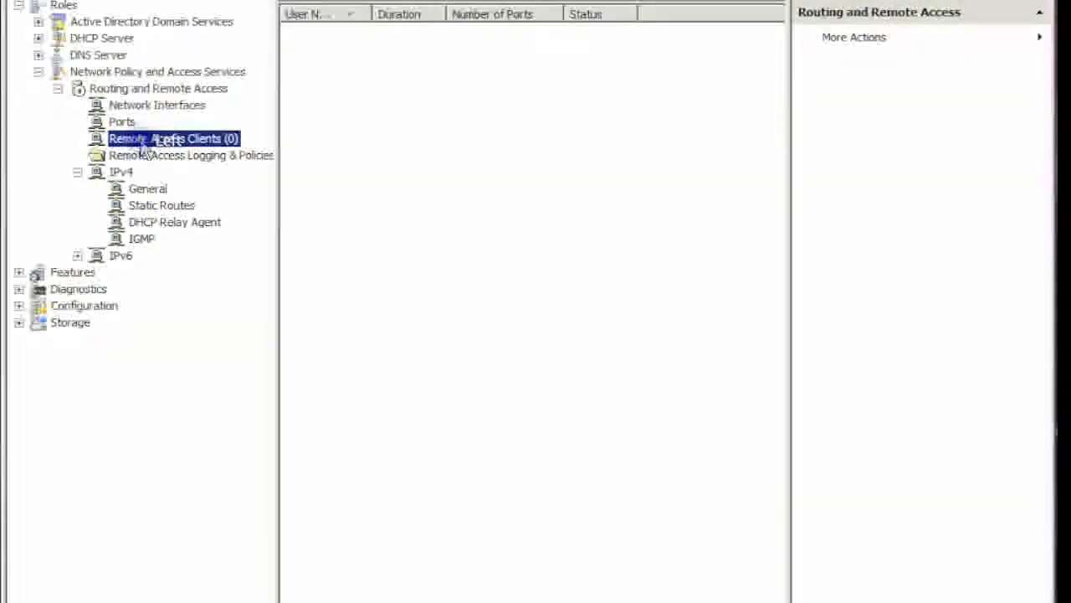
pyautogui.click(190, 155)
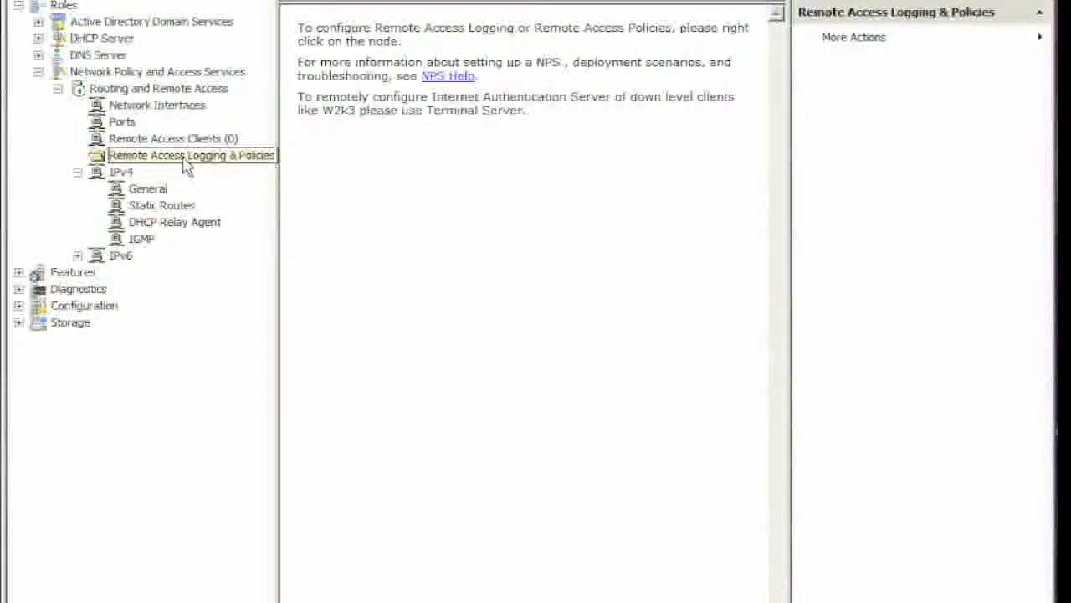
pyautogui.rightClick(191, 155)
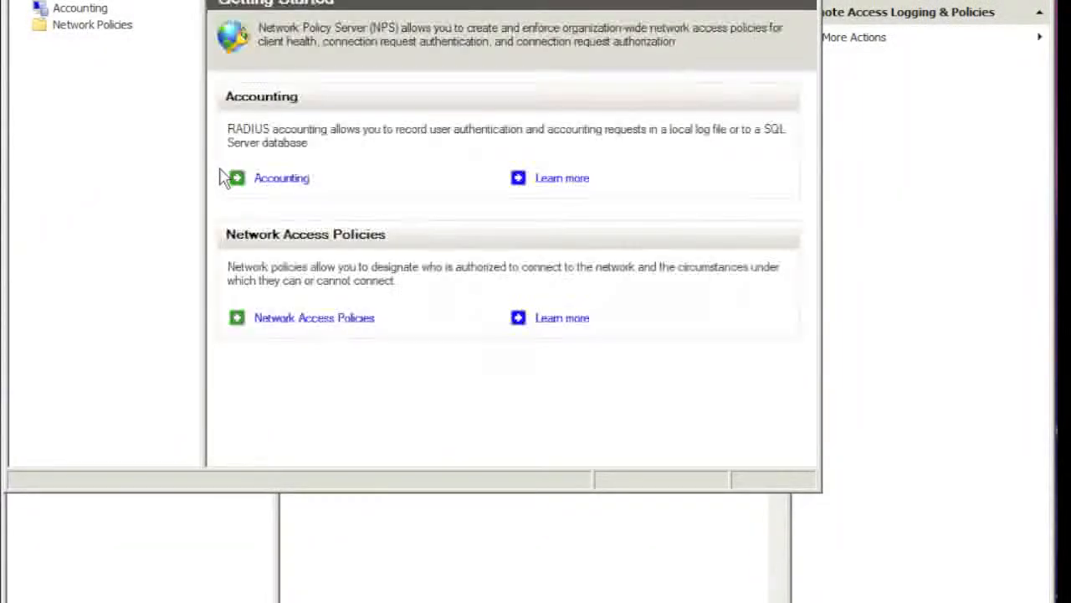
pyautogui.moveTo(122, 52)
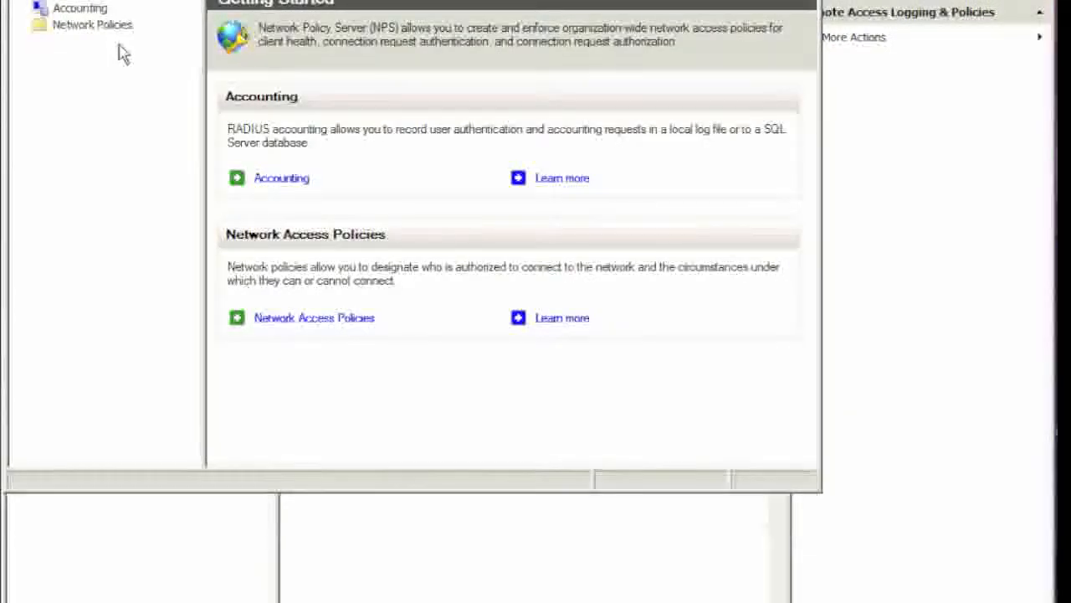
pyautogui.click(79, 8)
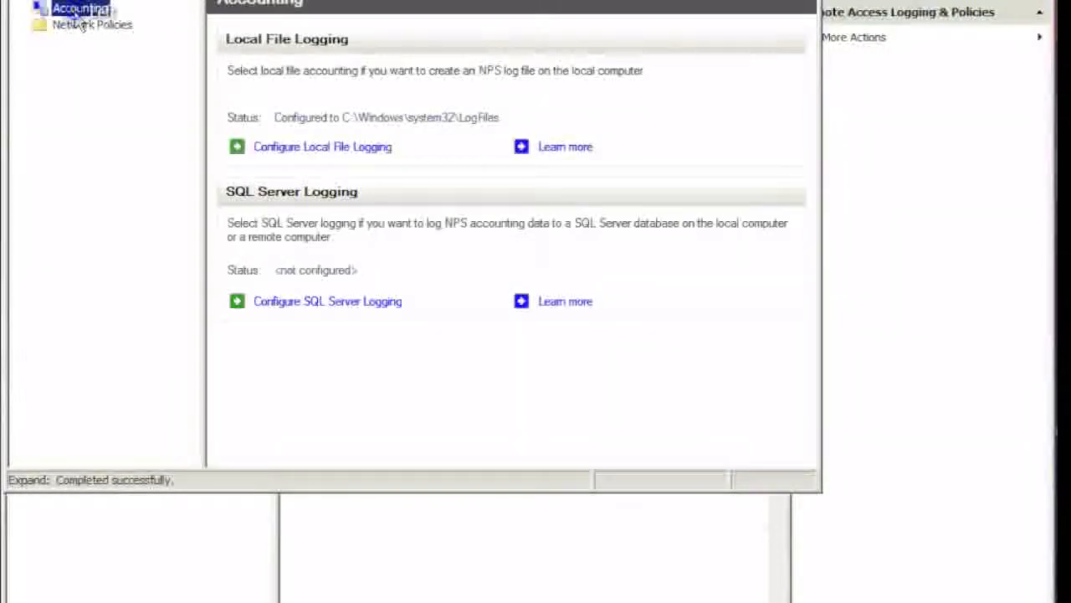
pyautogui.click(92, 24)
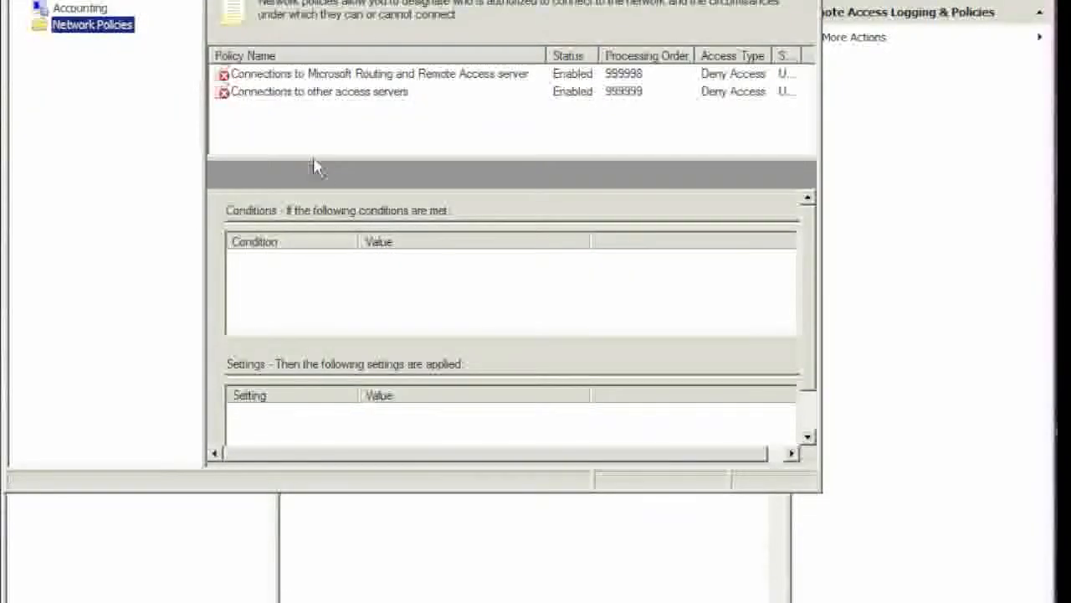
pyautogui.click(376, 74)
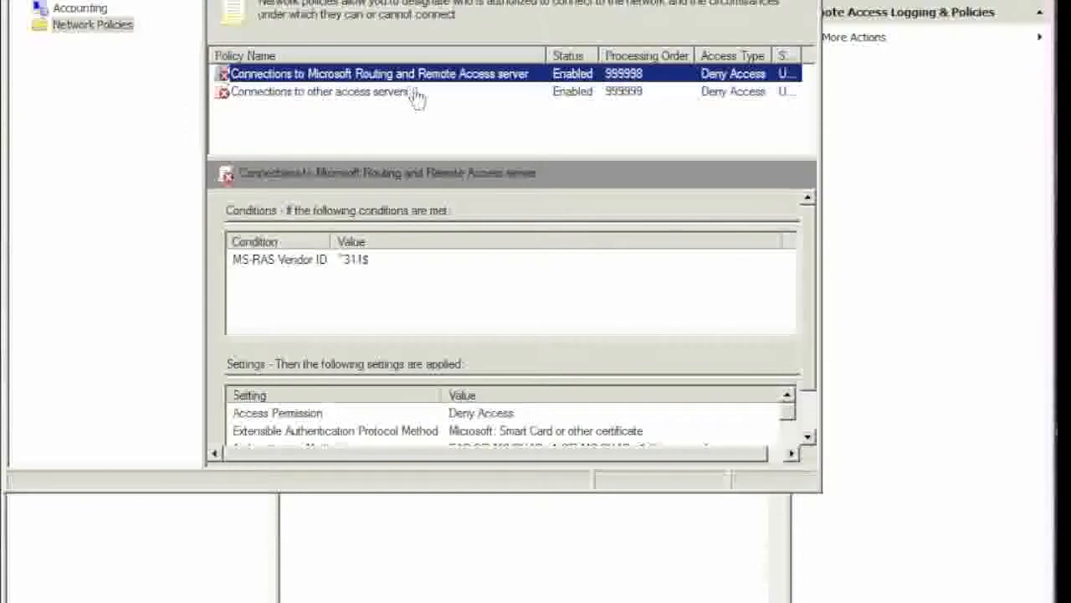
# In the policy's properties, set its permission to Grant access.
pyautogui.rightClick(377, 73)
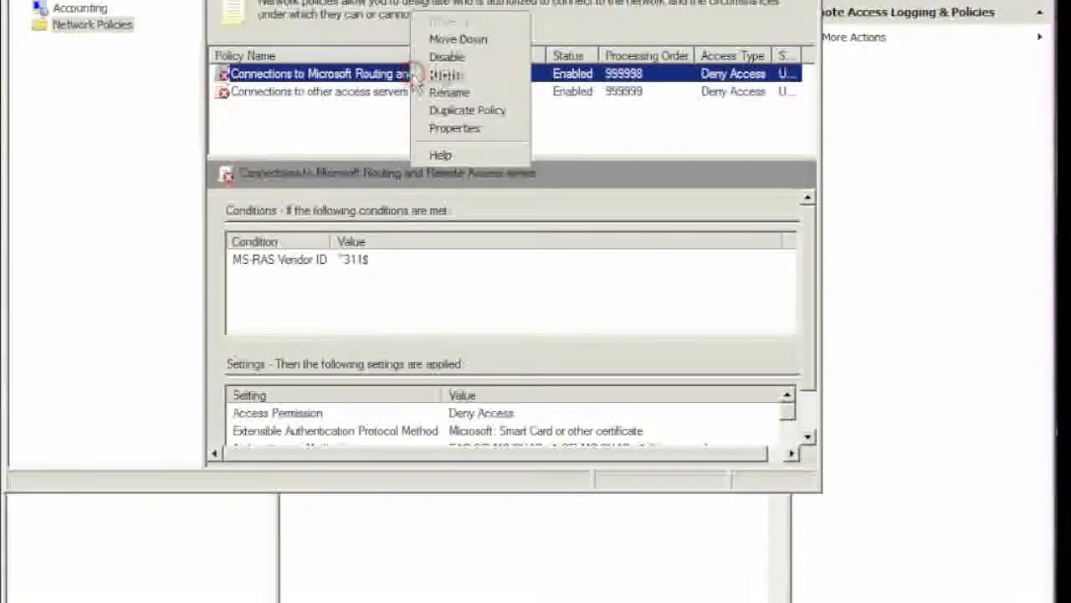
pyautogui.click(455, 128)
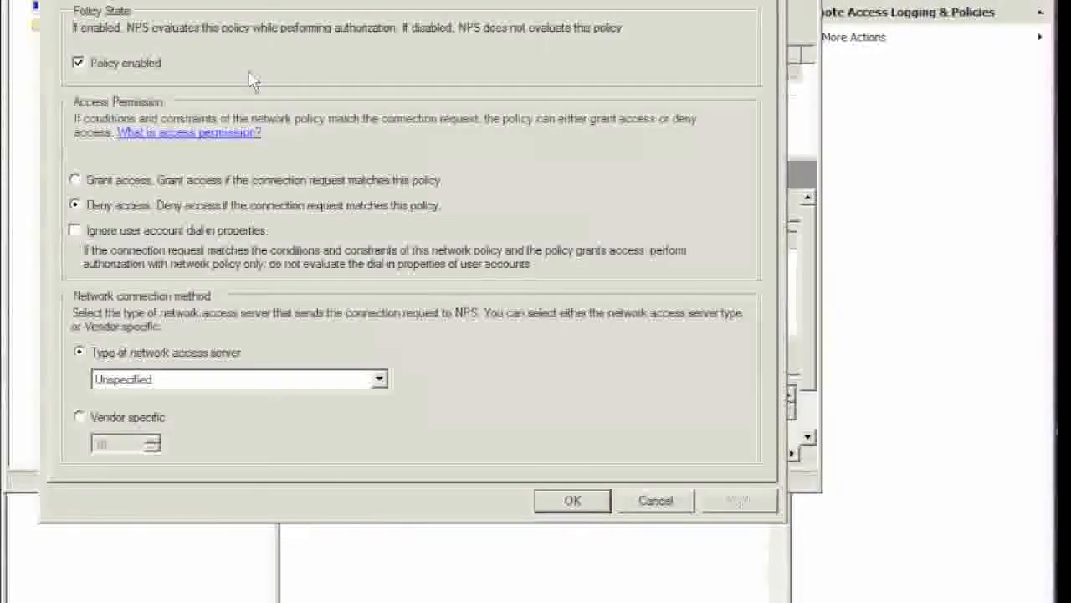
pyautogui.moveTo(181, 266)
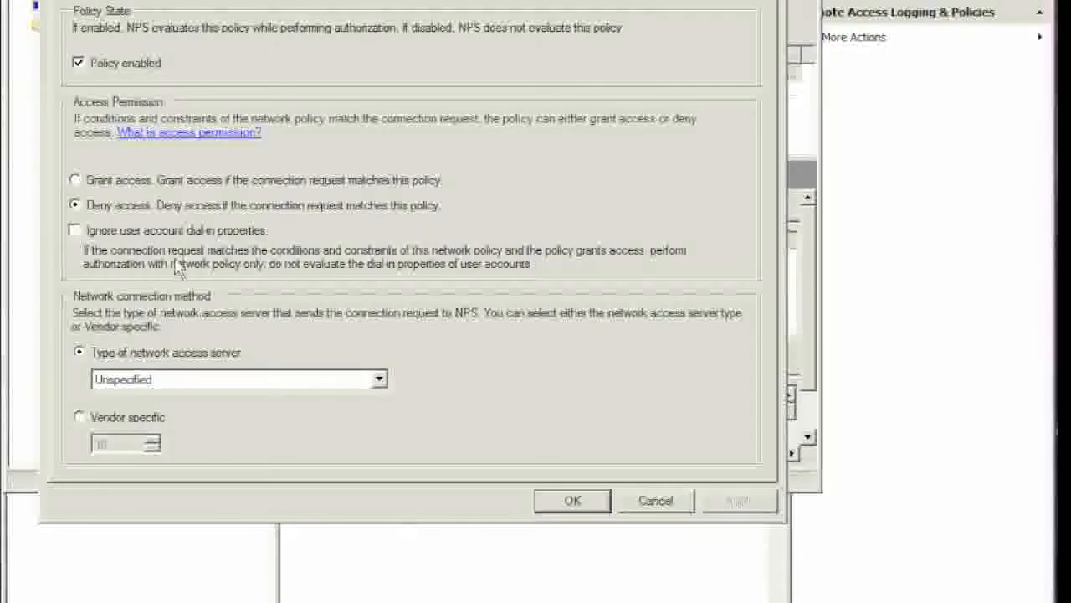
pyautogui.click(77, 179)
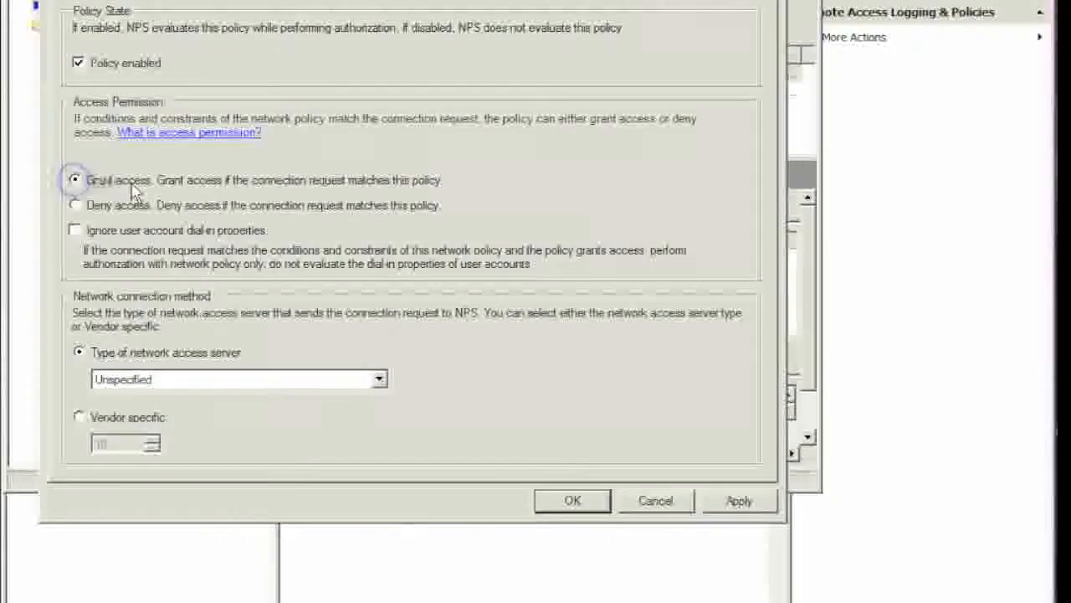
pyautogui.click(76, 179)
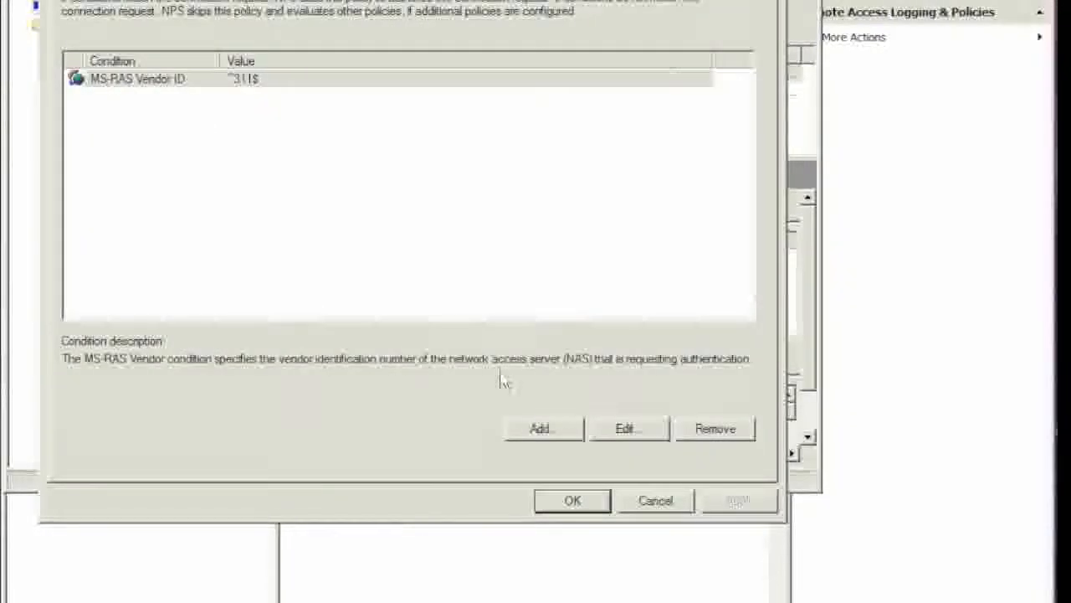
# Add a User Groups condition requiring Domain Users membership and apply the policy changes.
pyautogui.click(539, 428)
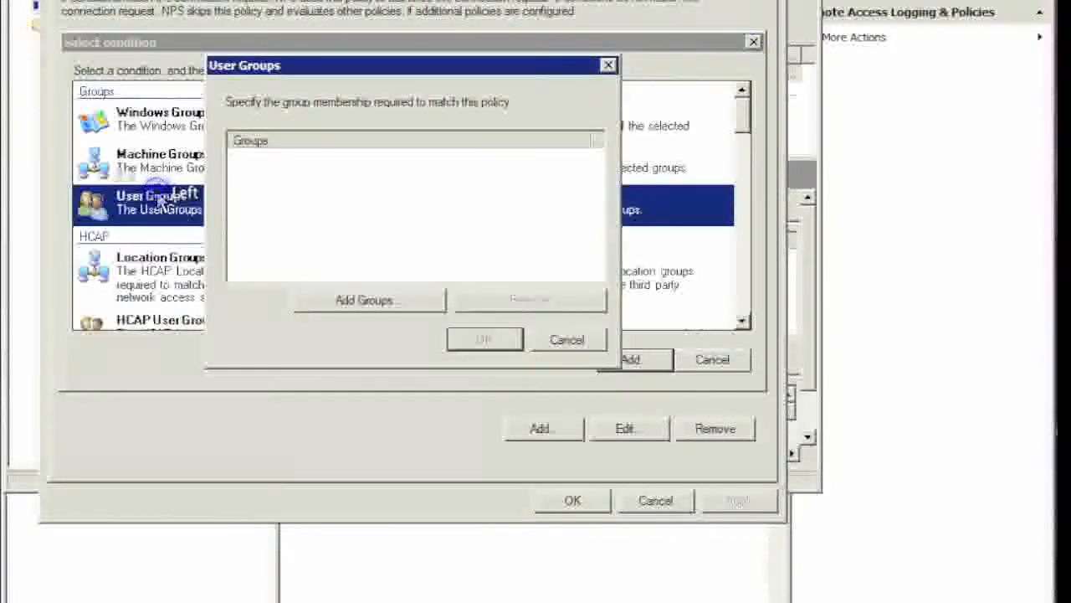
pyautogui.click(368, 300)
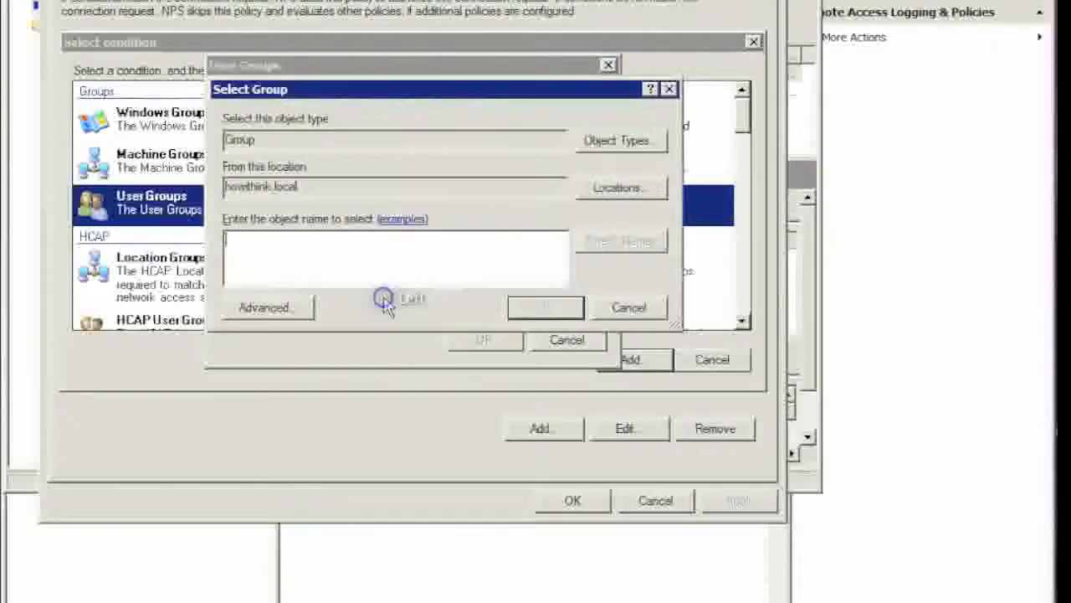
pyautogui.write('domain users')
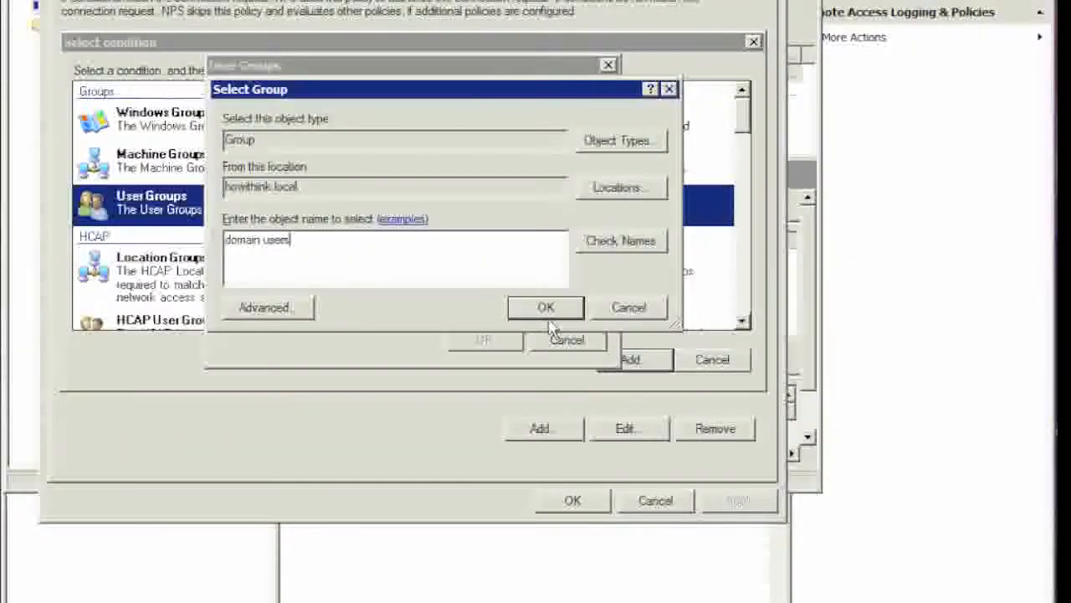
pyautogui.click(545, 307)
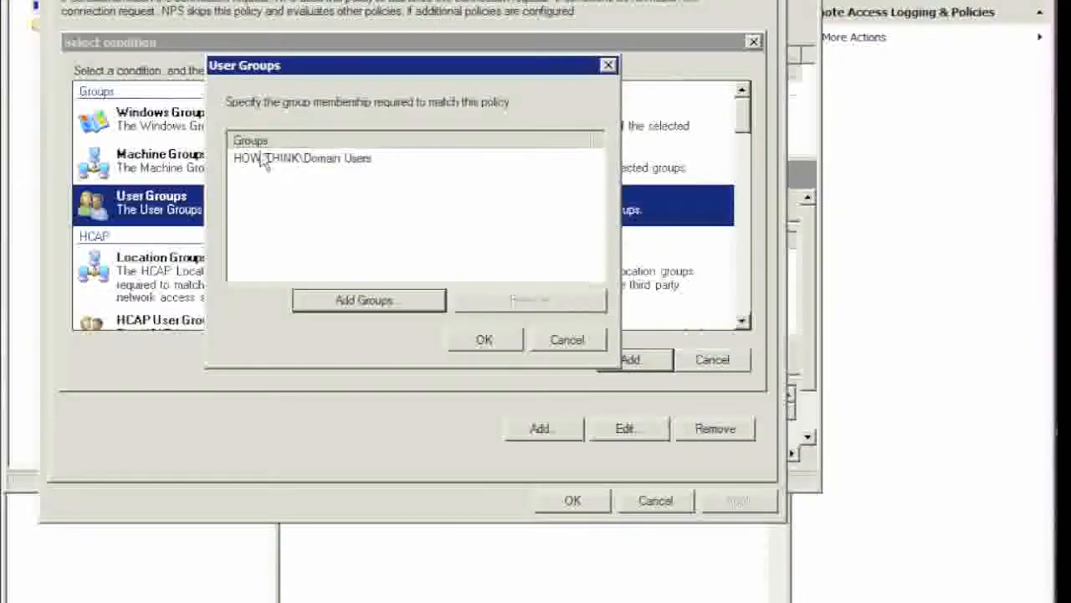
pyautogui.click(484, 340)
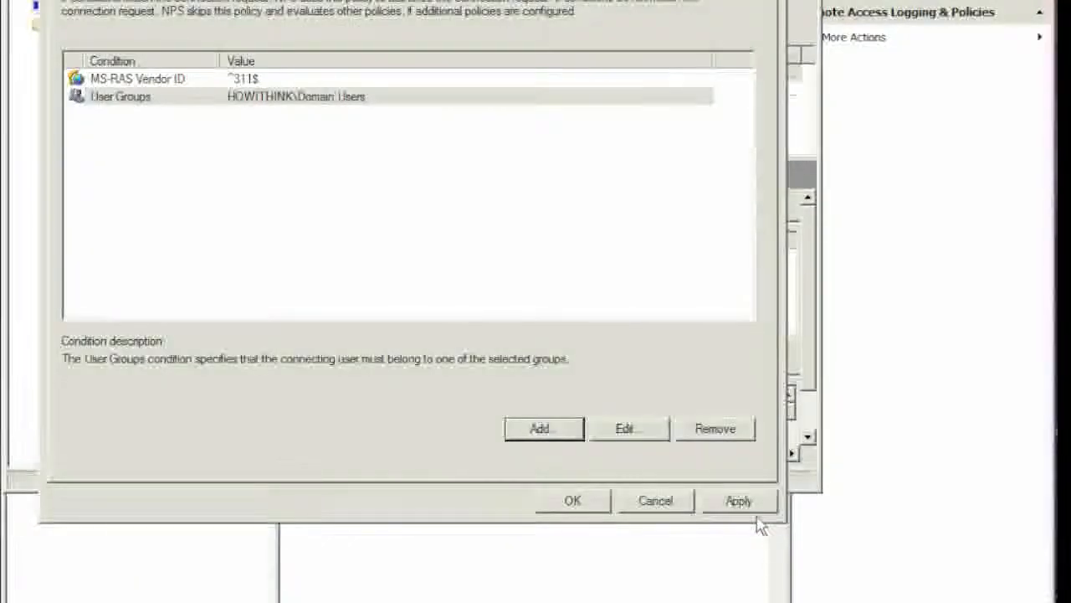
pyautogui.click(572, 499)
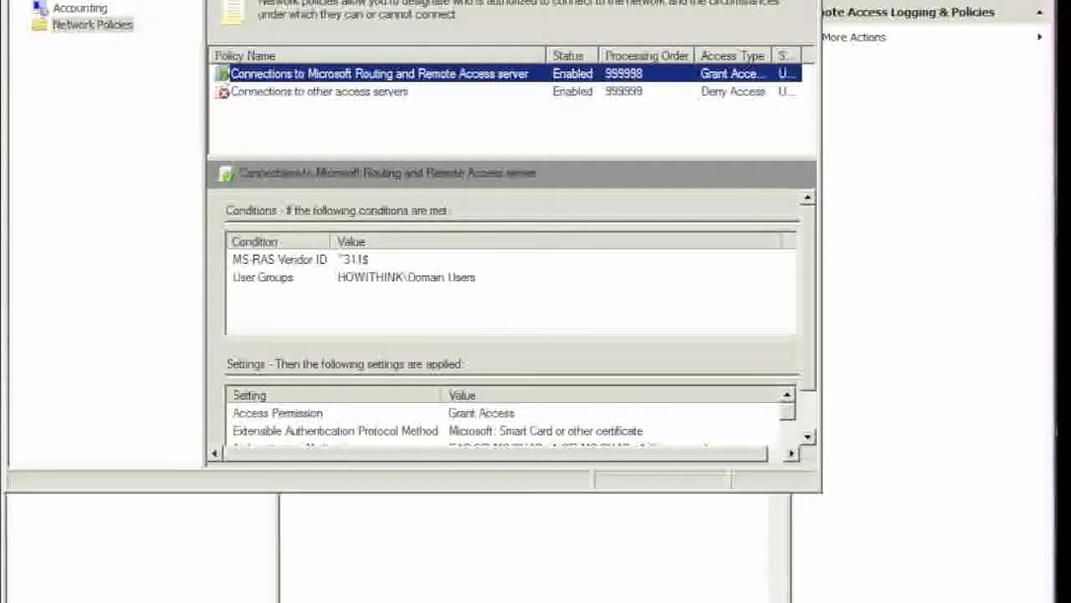
# Set Routing and Remote Access logging to Log all events in its Properties and apply it.
pyautogui.click(191, 155)
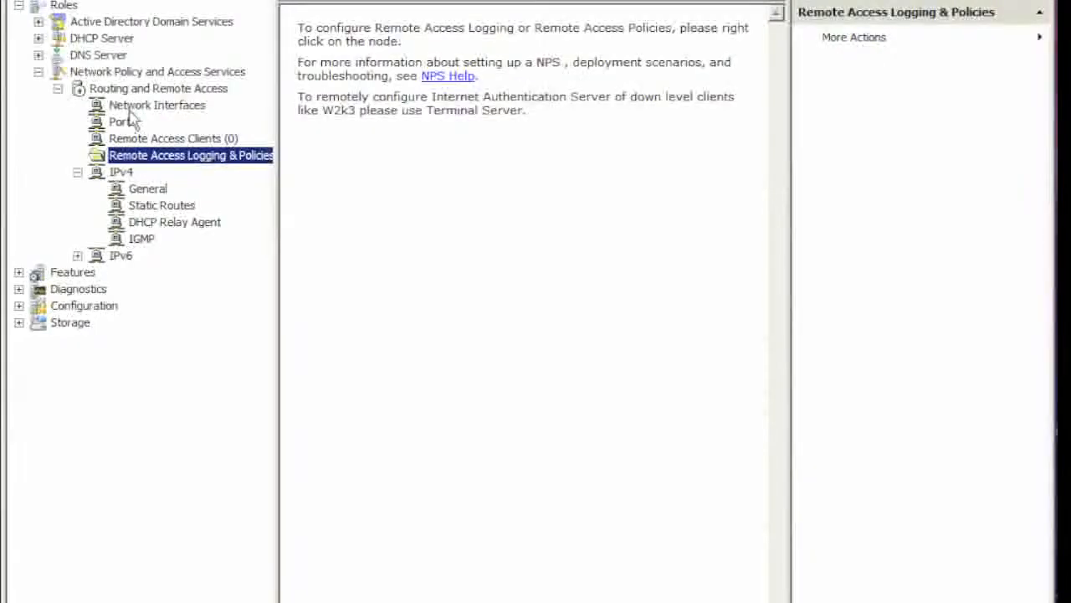
pyautogui.rightClick(158, 88)
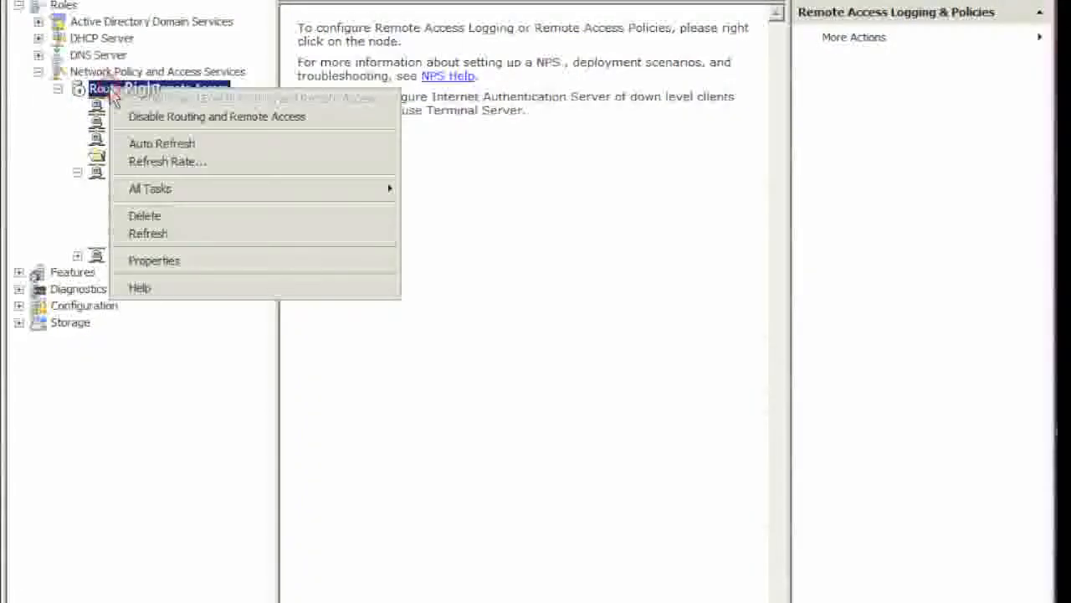
pyautogui.moveTo(154, 261)
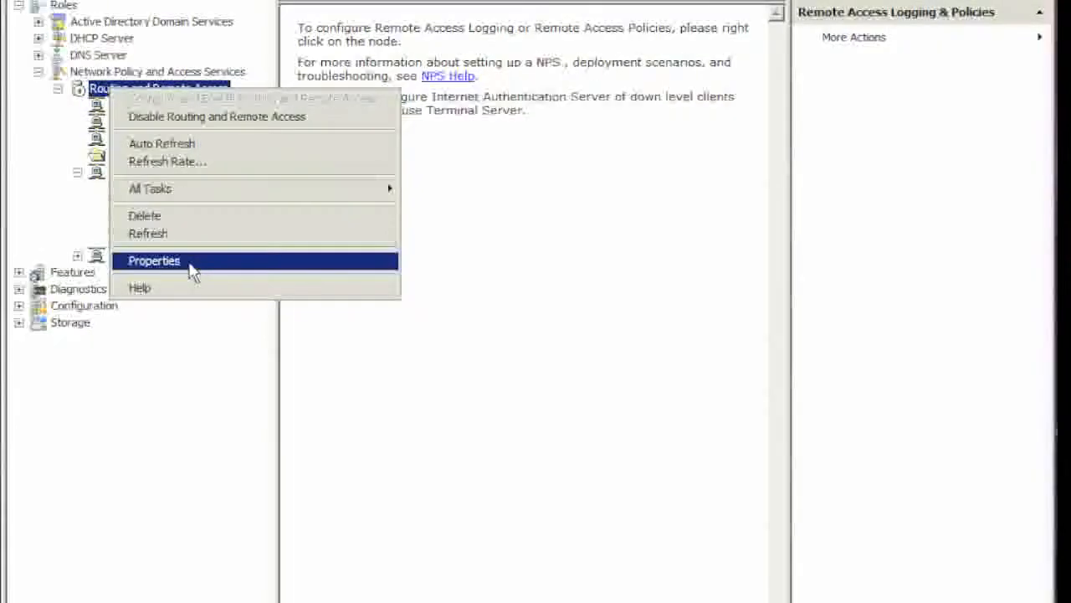
pyautogui.click(154, 261)
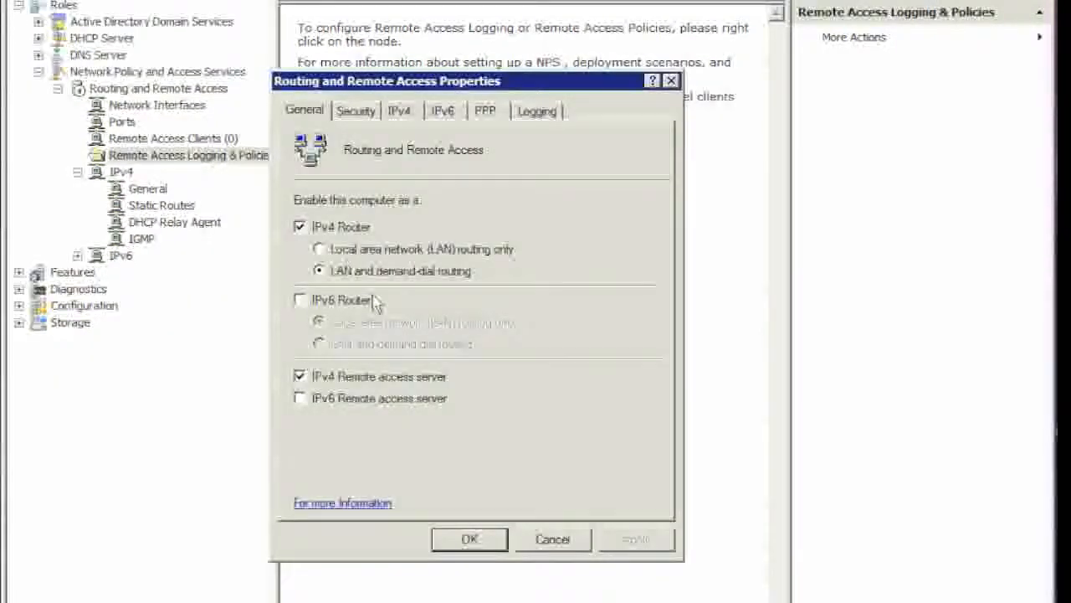
pyautogui.click(536, 109)
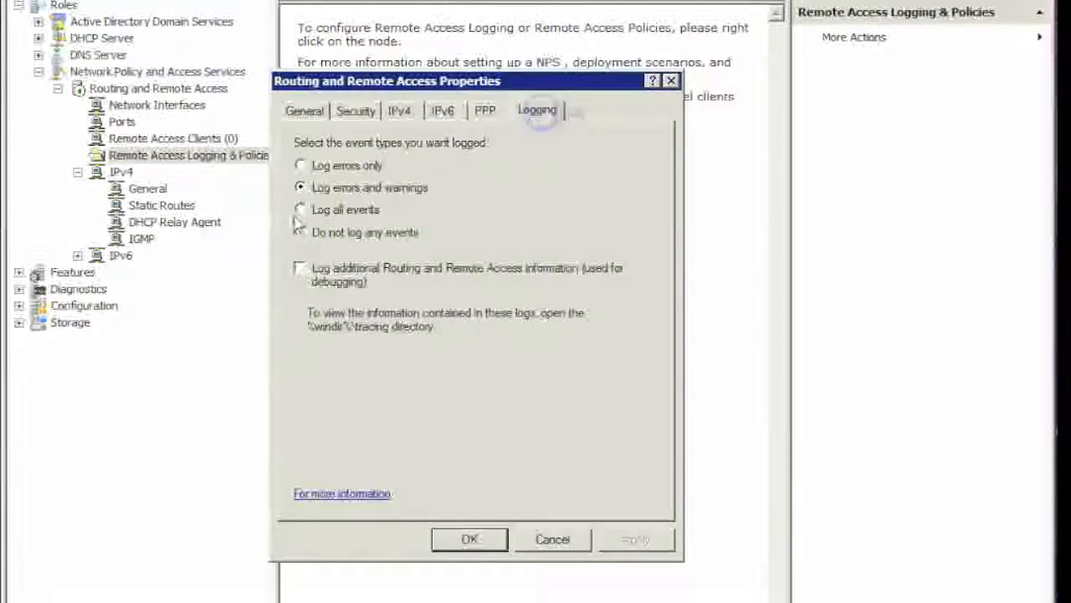
pyautogui.click(300, 208)
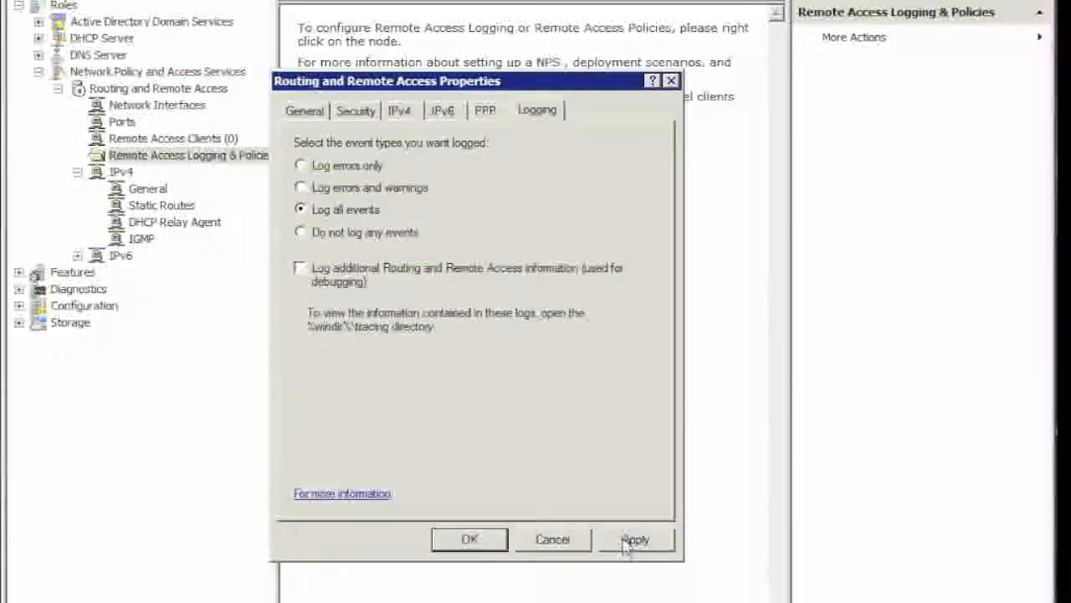
pyautogui.click(469, 539)
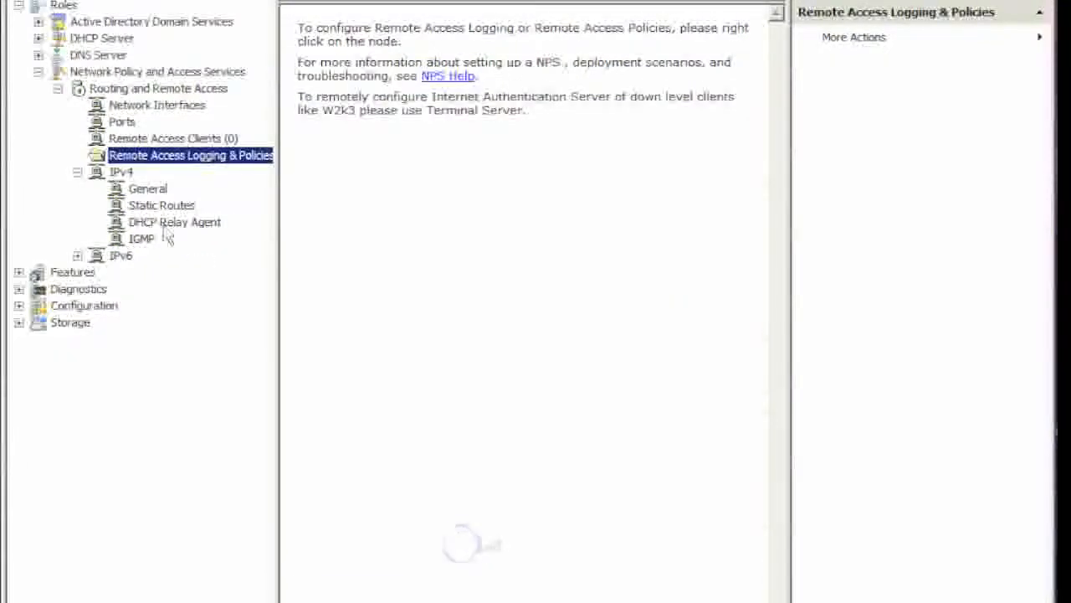
pyautogui.click(122, 121)
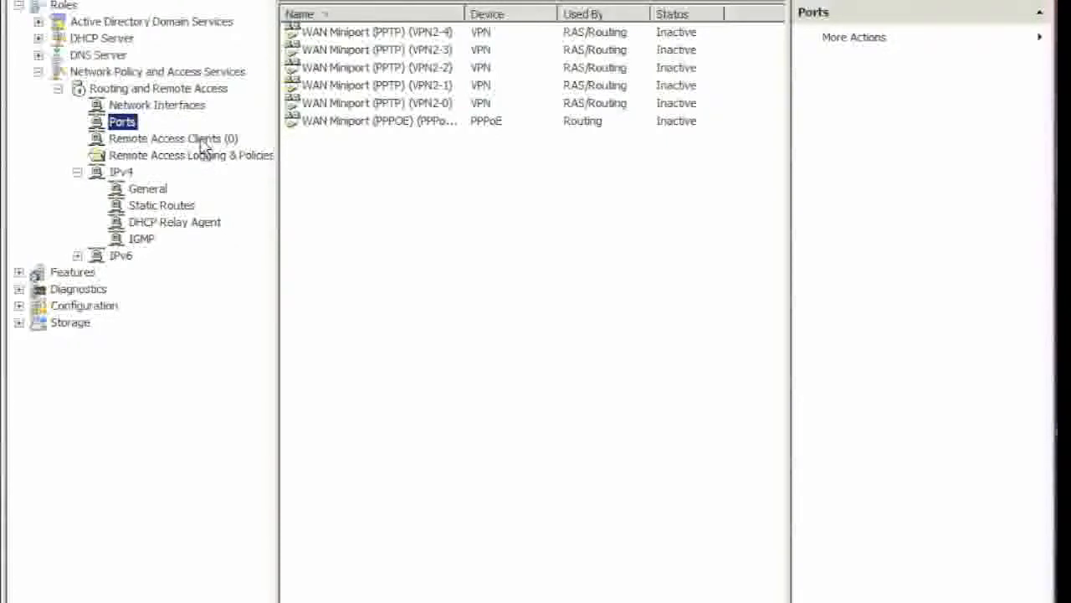
pyautogui.moveTo(126, 25)
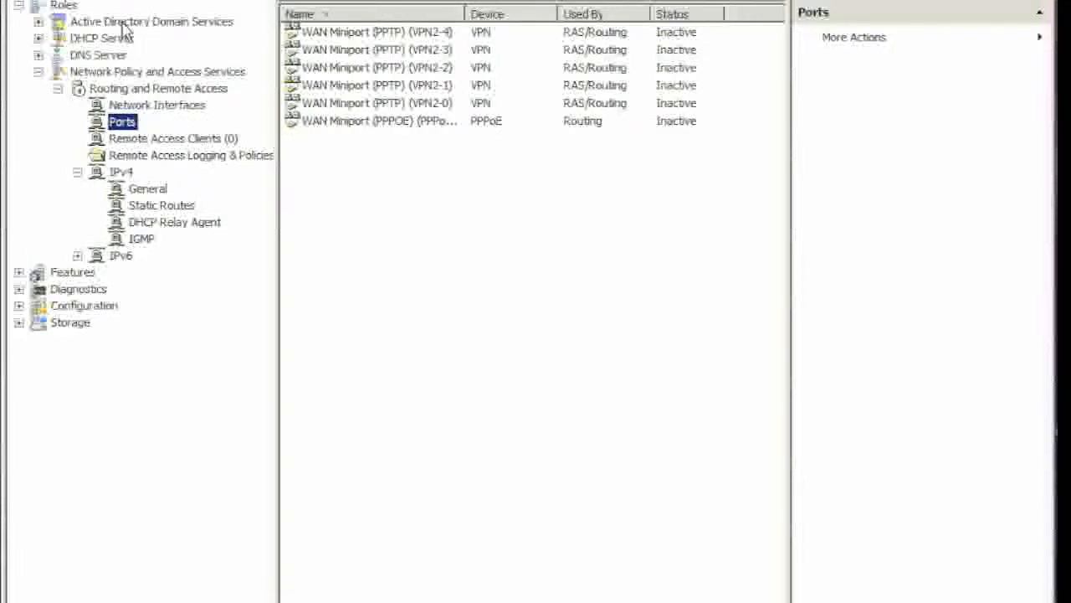
# Browse Active Directory Users and Computers to the howithink.local Users container, then return to Routing and Remote Access.
pyautogui.click(151, 21)
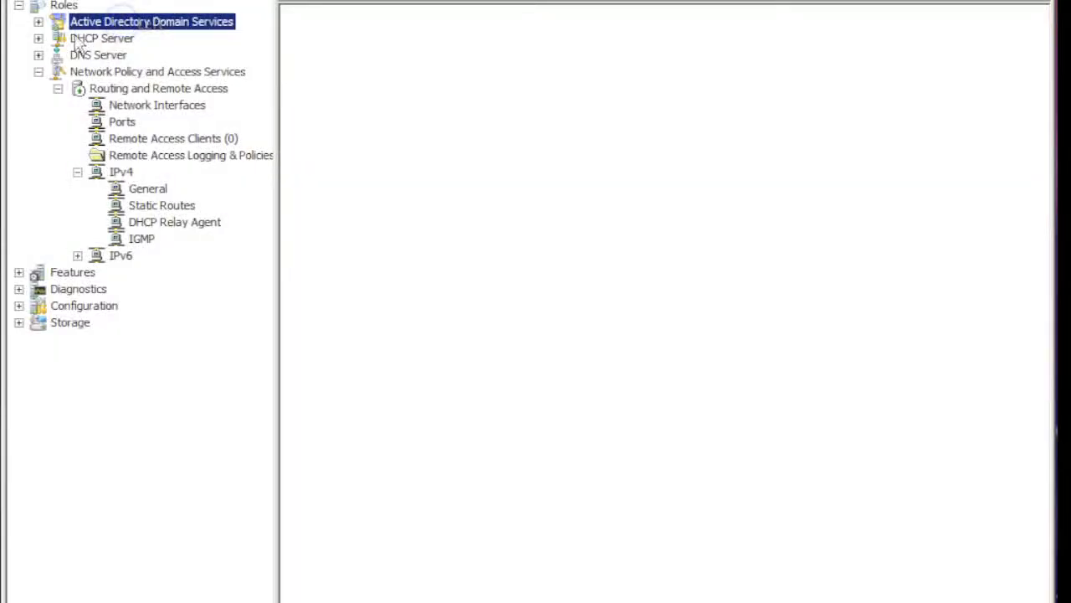
pyautogui.click(39, 21)
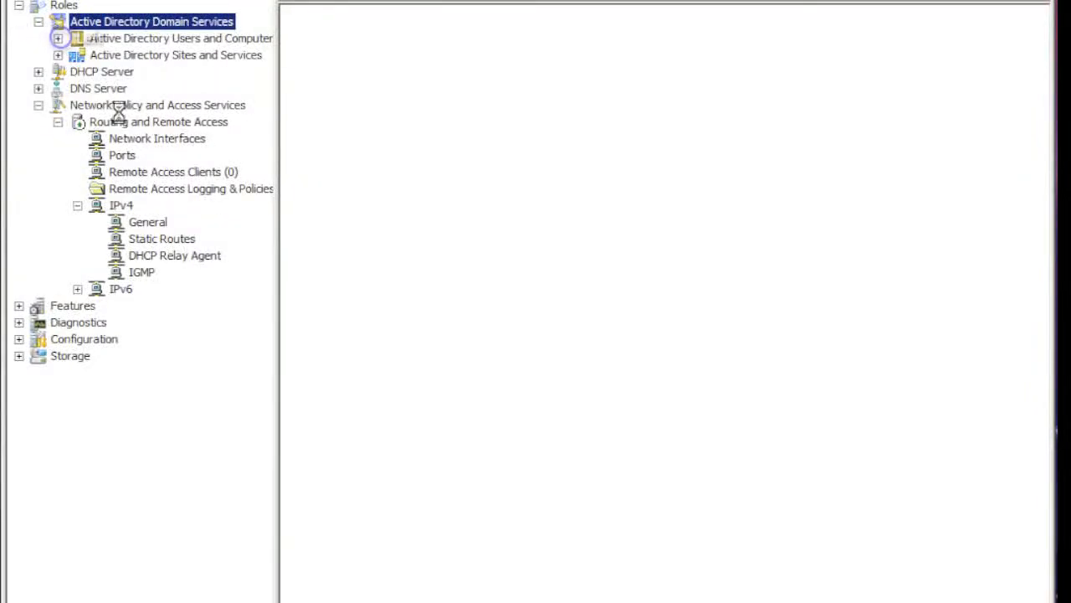
pyautogui.click(58, 39)
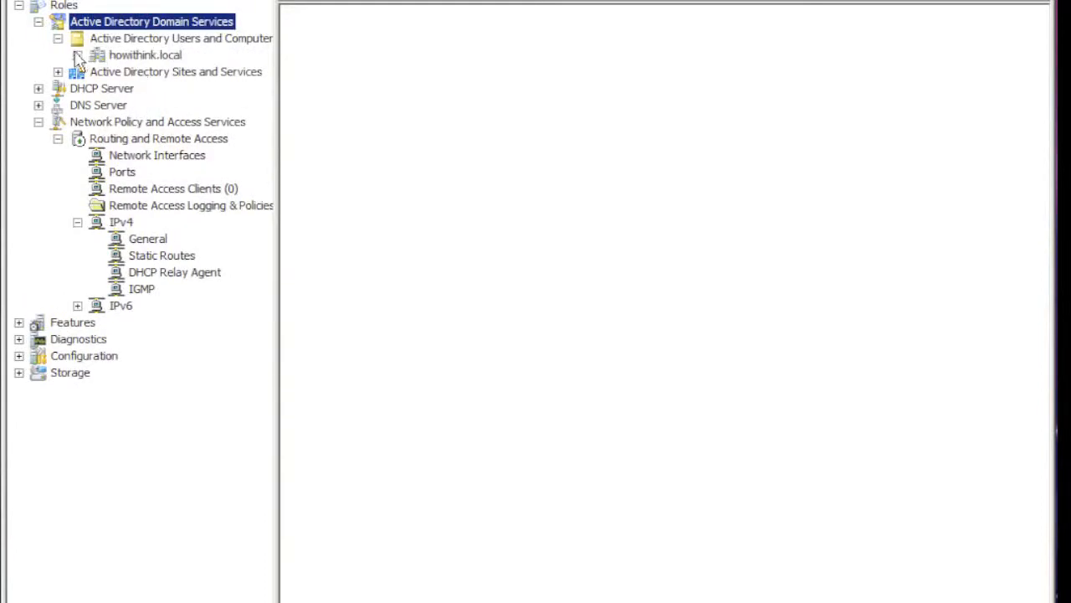
pyautogui.click(77, 55)
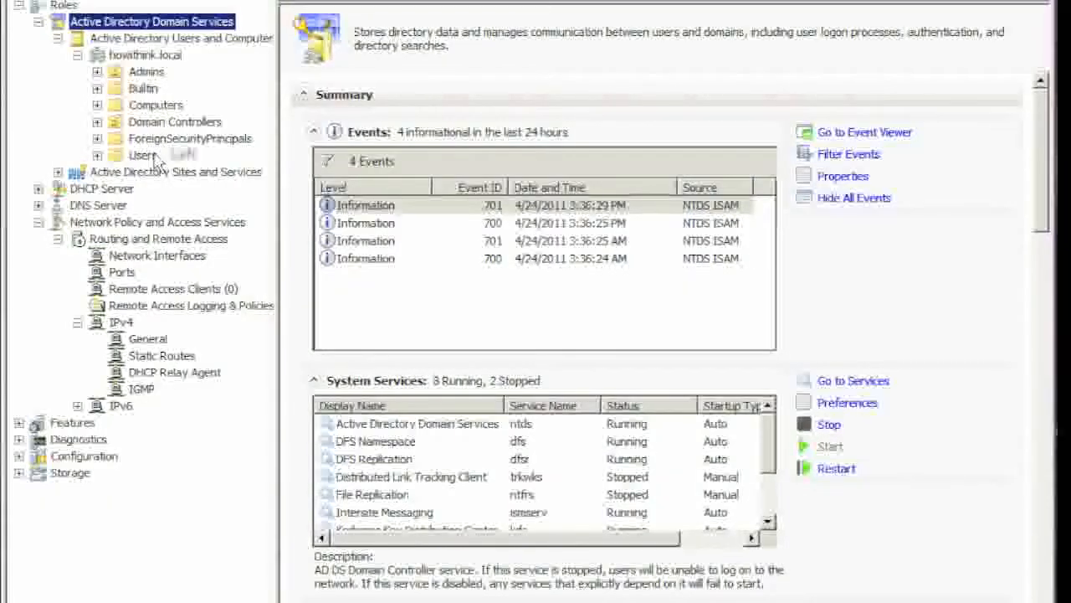
pyautogui.click(143, 154)
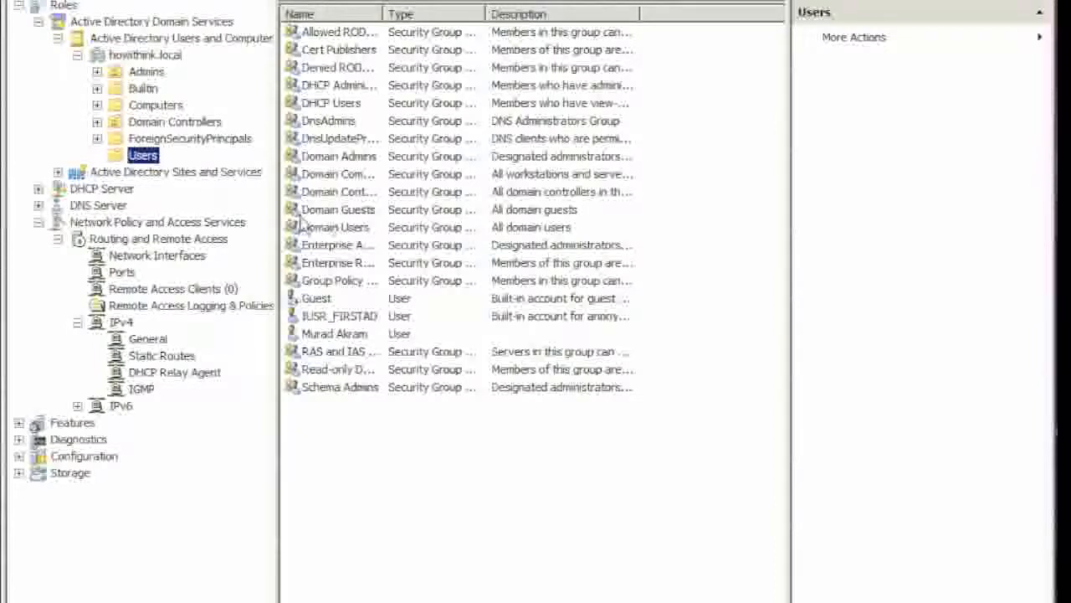
pyautogui.click(158, 238)
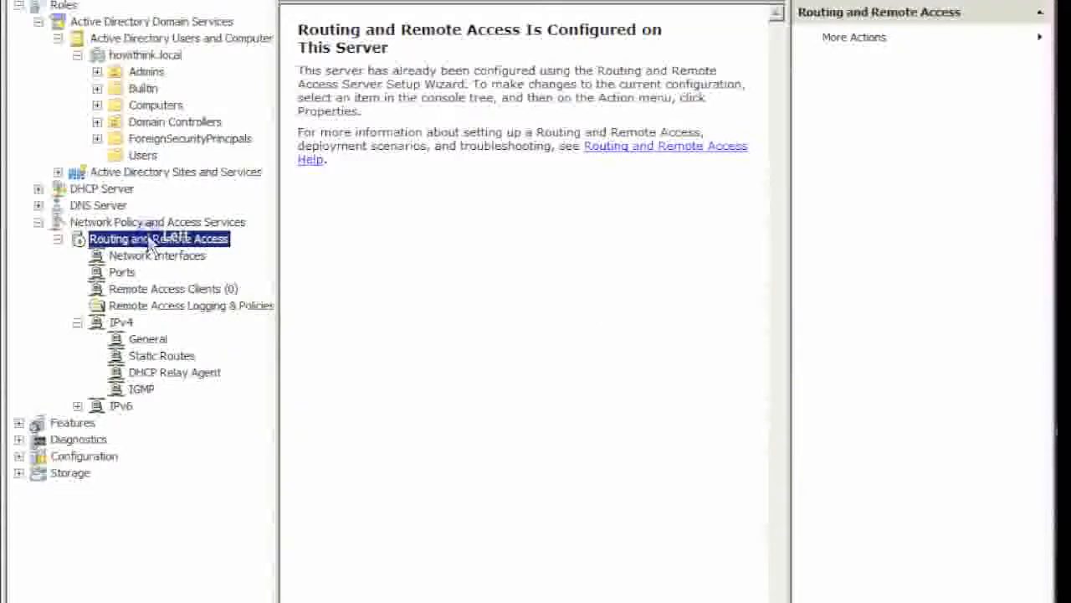